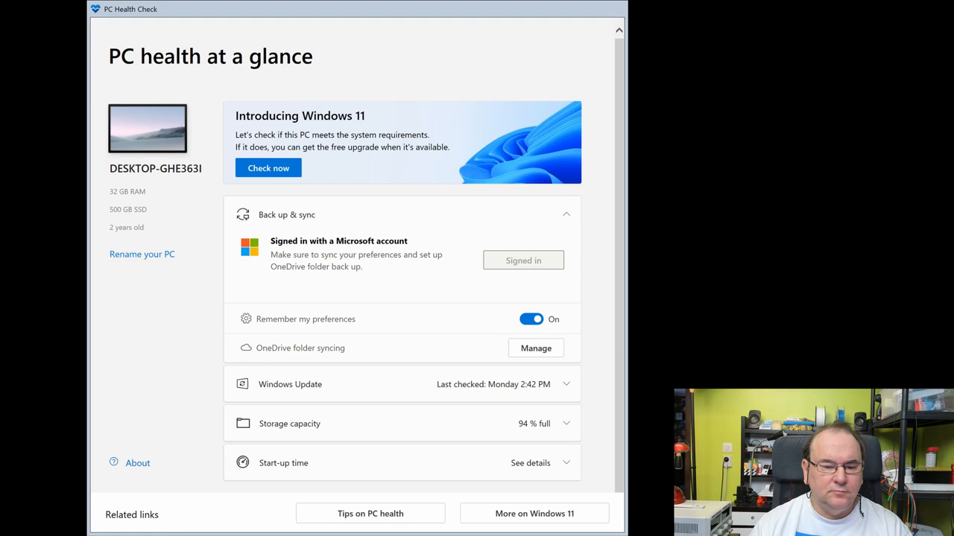
{"action": "mouse_move", "coordinate": [385, 13]}
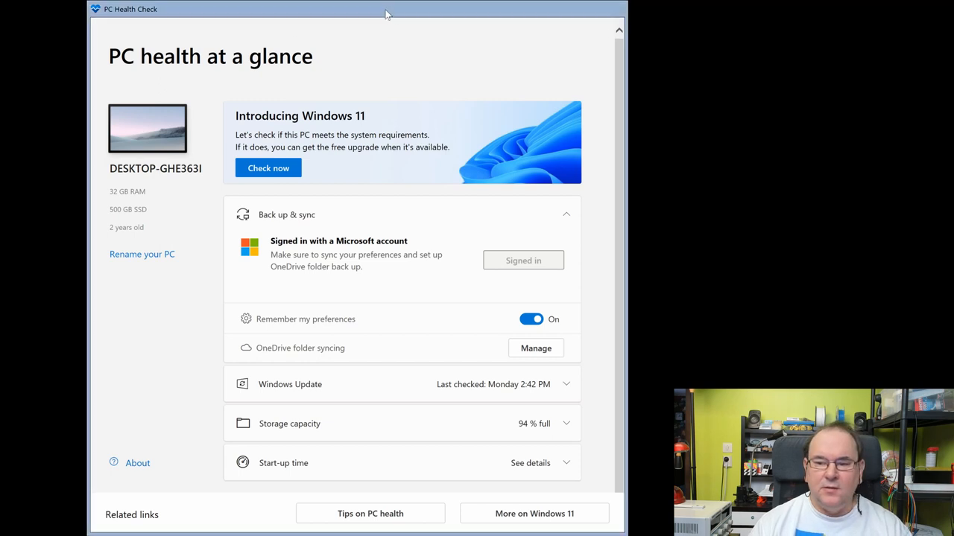
{"action": "mouse_move", "coordinate": [384, 131]}
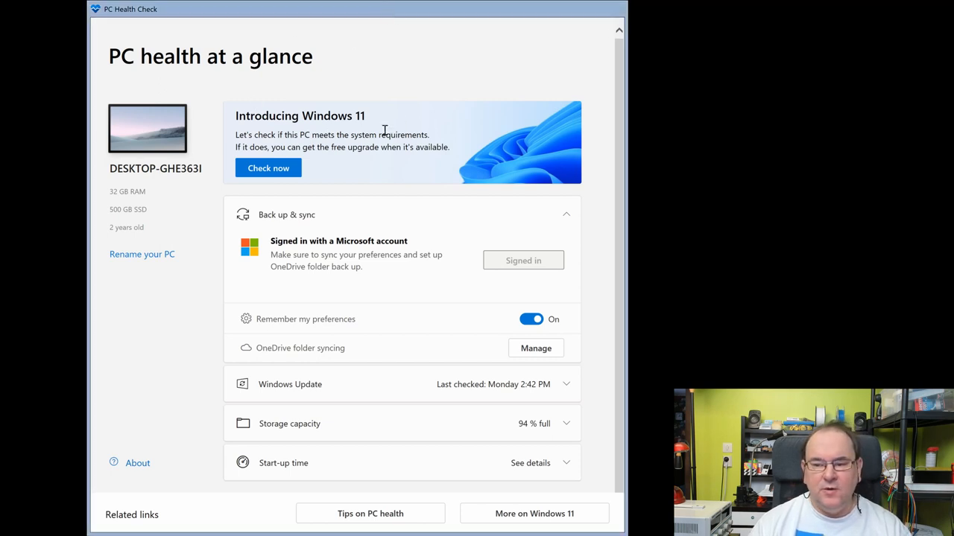
{"action": "mouse_move", "coordinate": [269, 167]}
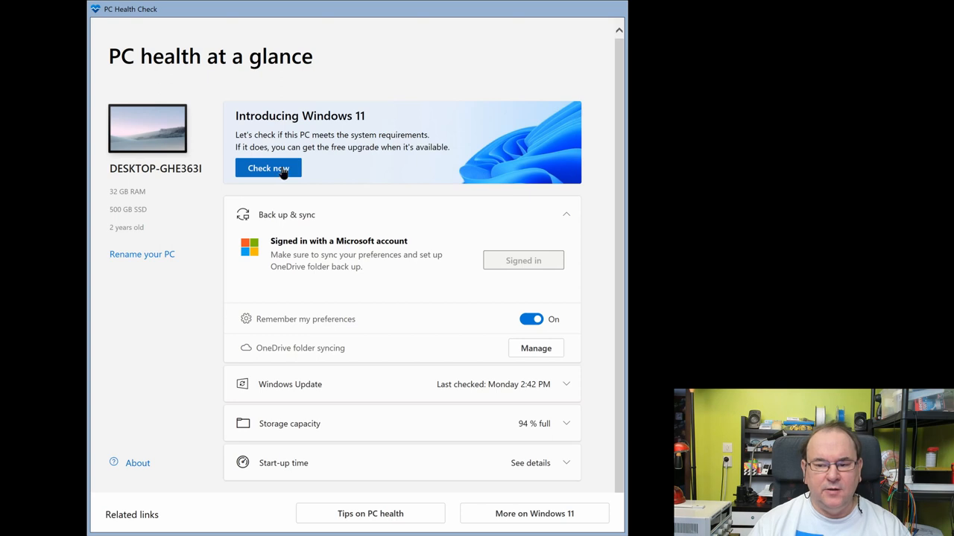
Run 'Check now' and confirm this PC meets the Windows 11 requirements.
{"action": "left_click", "coordinate": [268, 167]}
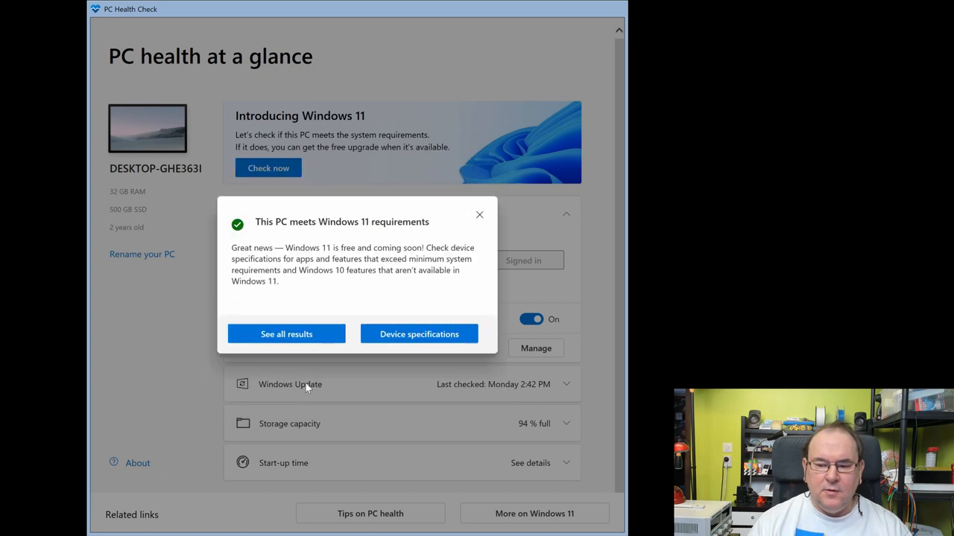
{"action": "mouse_move", "coordinate": [507, 222]}
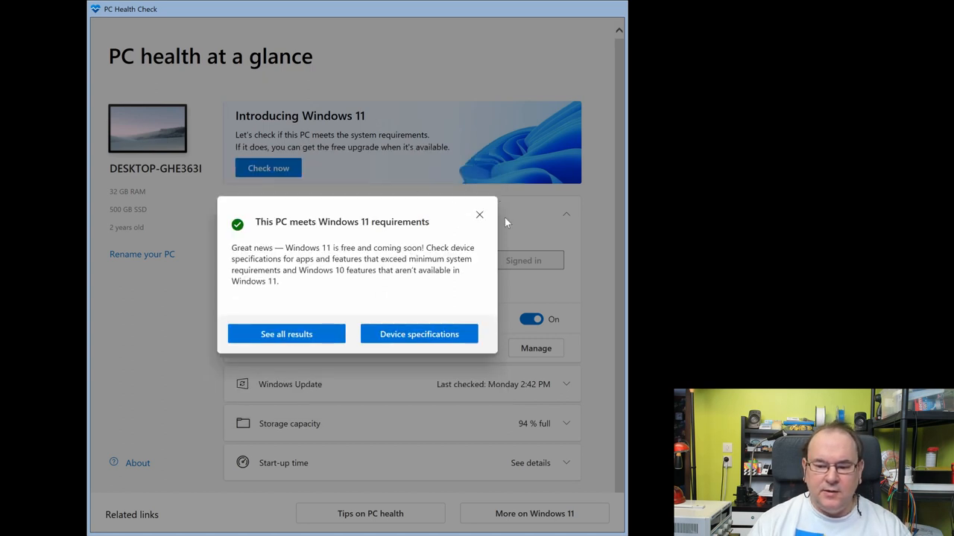
{"action": "mouse_move", "coordinate": [297, 399]}
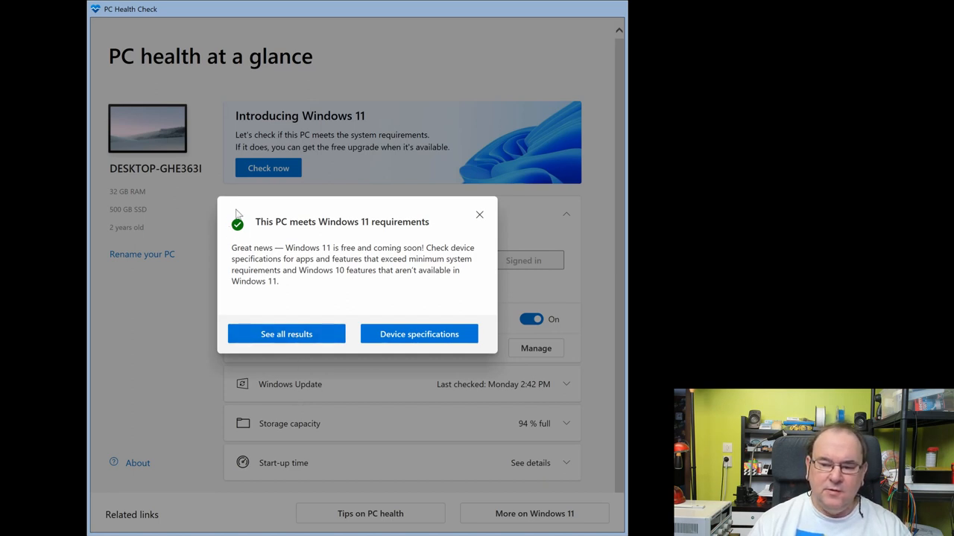
{"action": "mouse_move", "coordinate": [474, 230]}
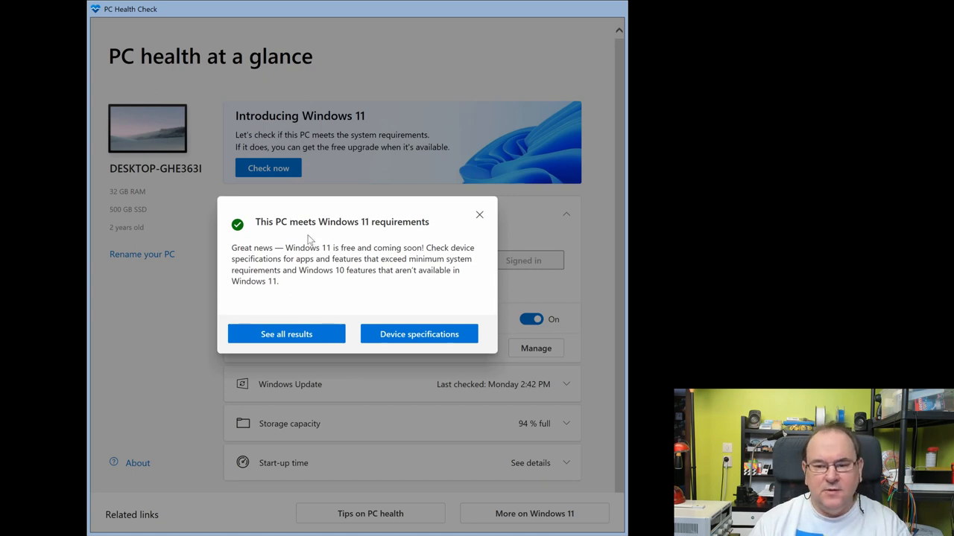
{"action": "mouse_move", "coordinate": [365, 283]}
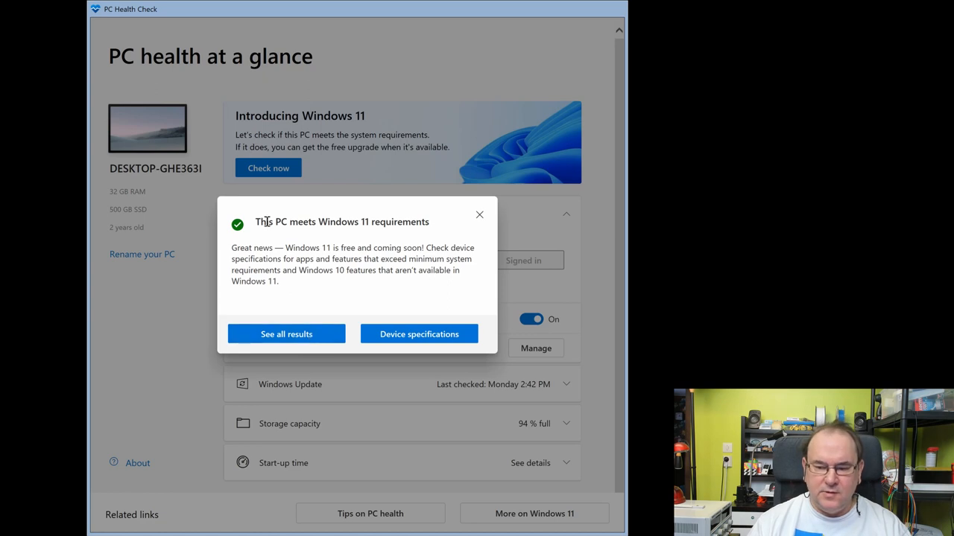
Expand 'See all results' and review passed checks like Secure Boot and TPM 2.0.
{"action": "left_click", "coordinate": [286, 334]}
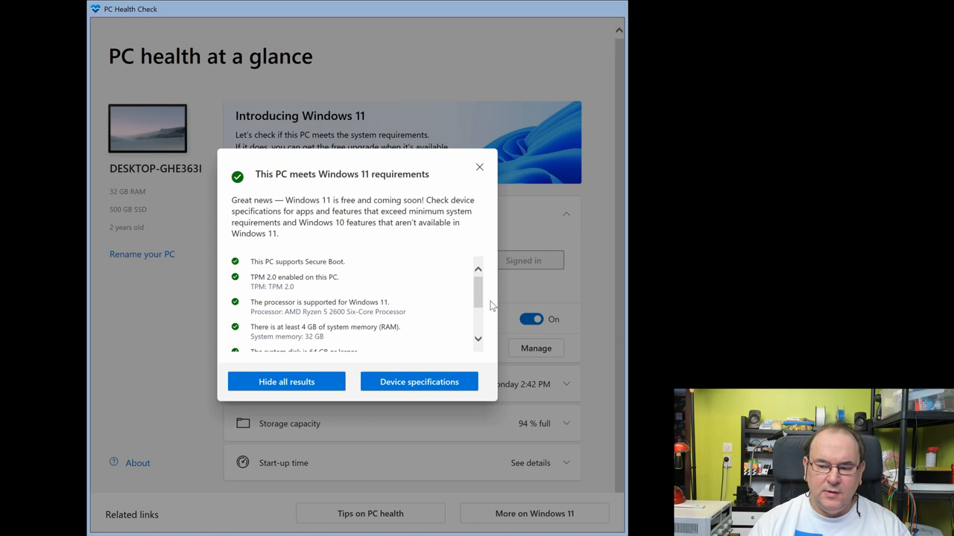
{"action": "mouse_move", "coordinate": [482, 292]}
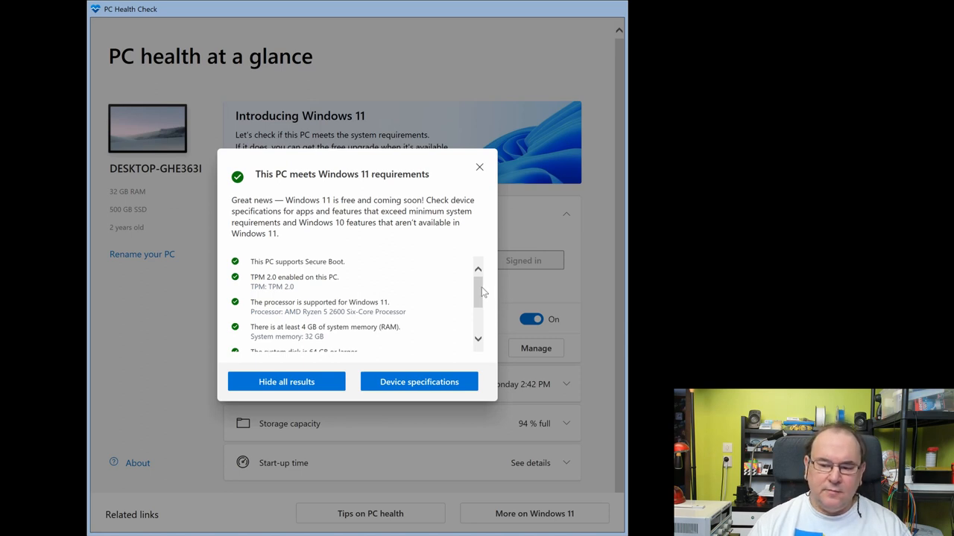
{"action": "scroll", "scroll_direction": "down", "scroll_amount": 3}
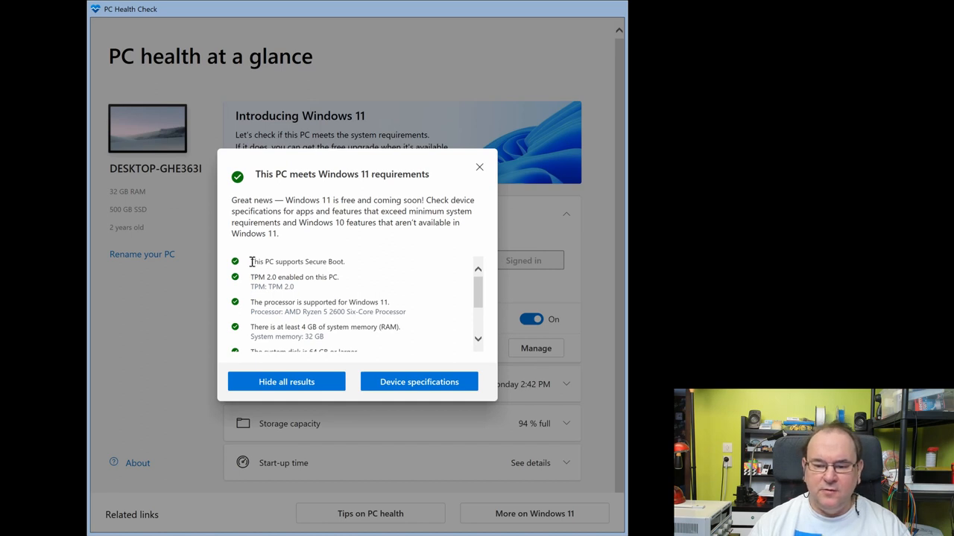
{"action": "mouse_move", "coordinate": [341, 262]}
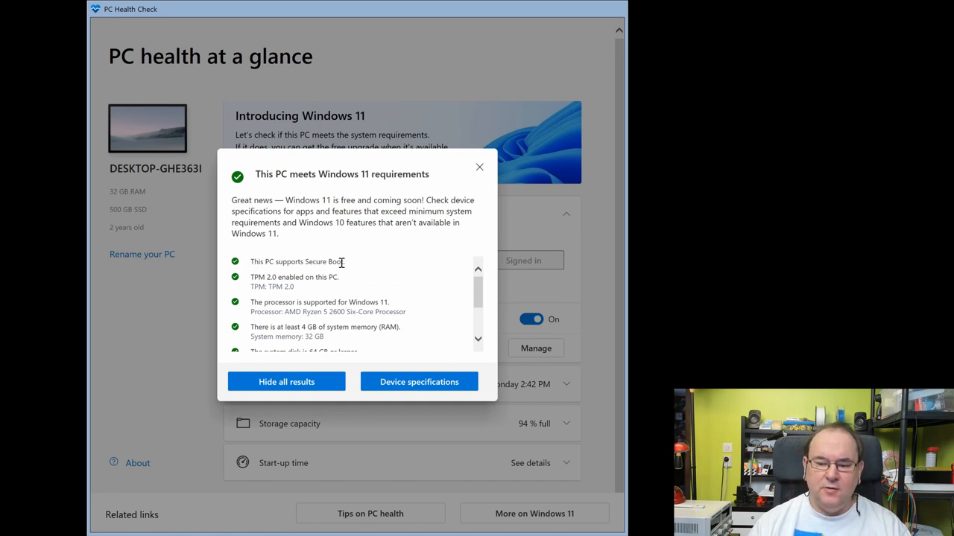
{"action": "mouse_move", "coordinate": [252, 286]}
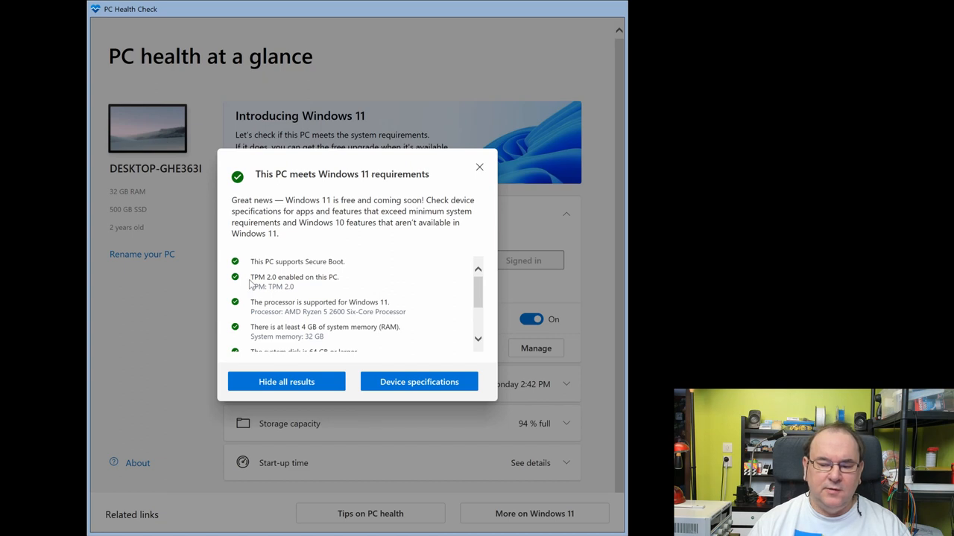
{"action": "mouse_move", "coordinate": [396, 298]}
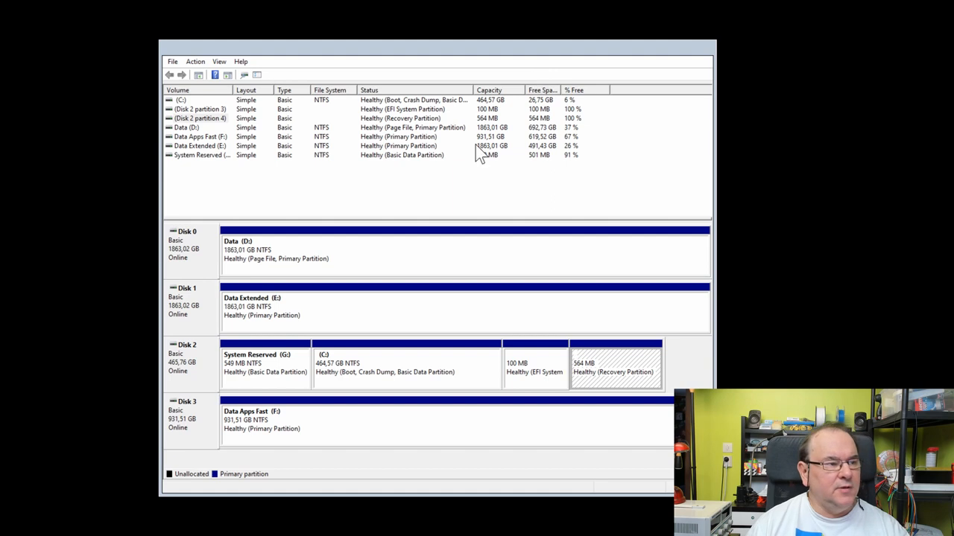
{"action": "mouse_move", "coordinate": [402, 149]}
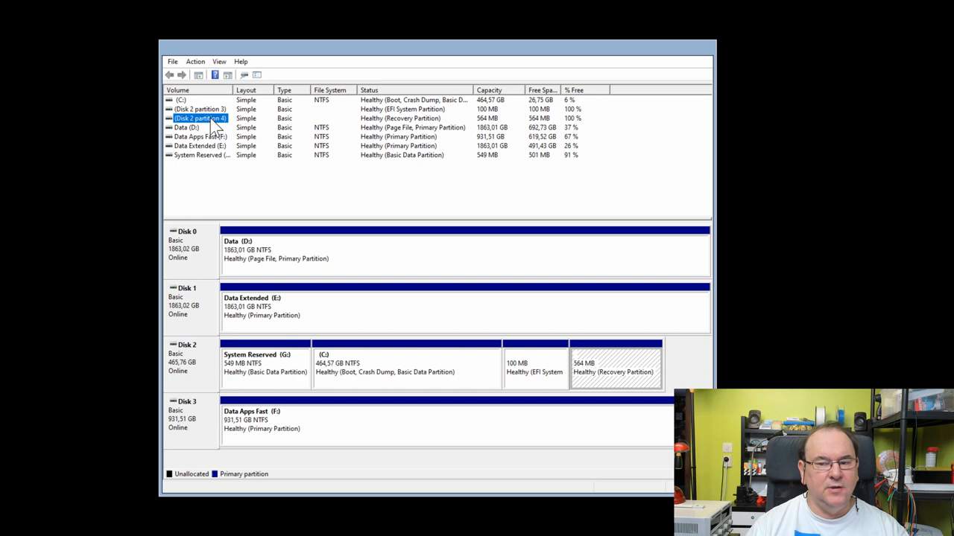
{"action": "mouse_move", "coordinate": [233, 125]}
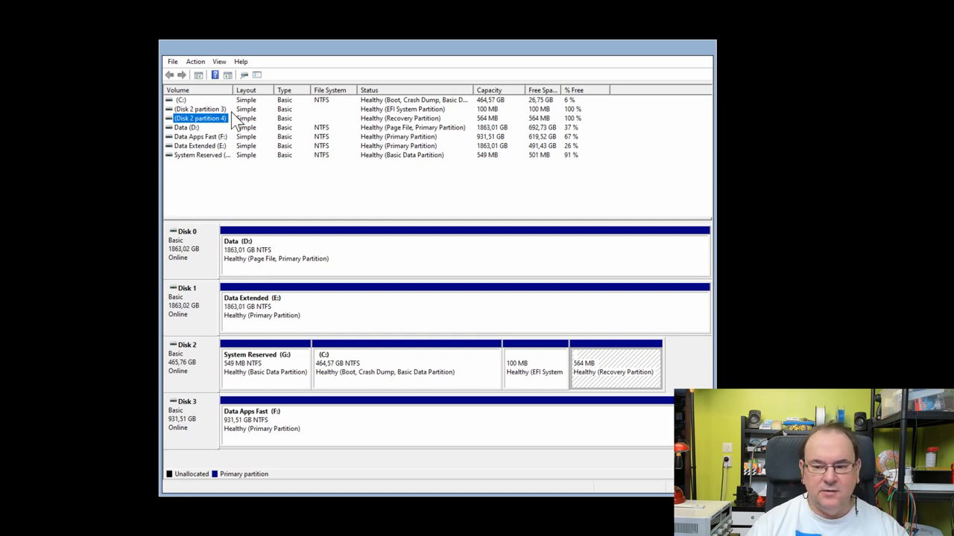
{"action": "mouse_move", "coordinate": [360, 104]}
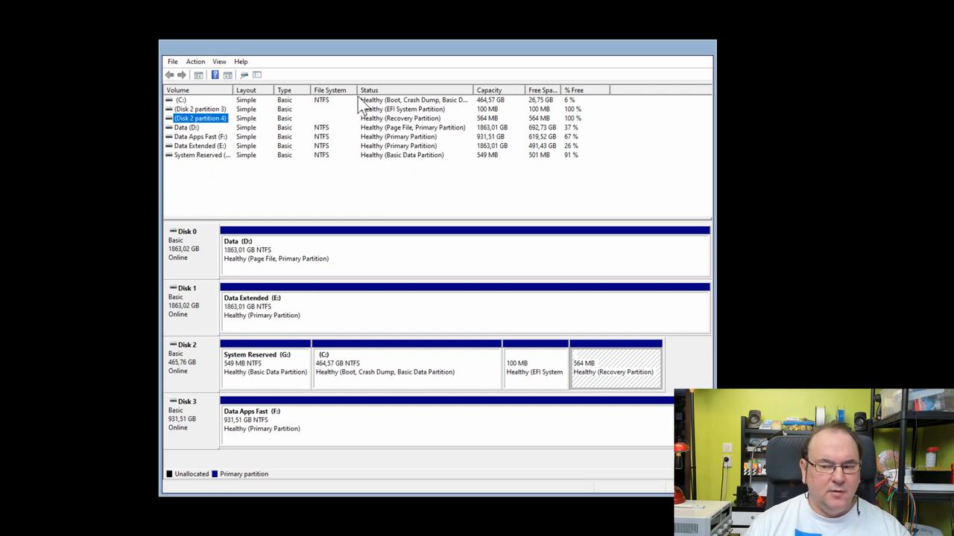
{"action": "mouse_move", "coordinate": [418, 95]}
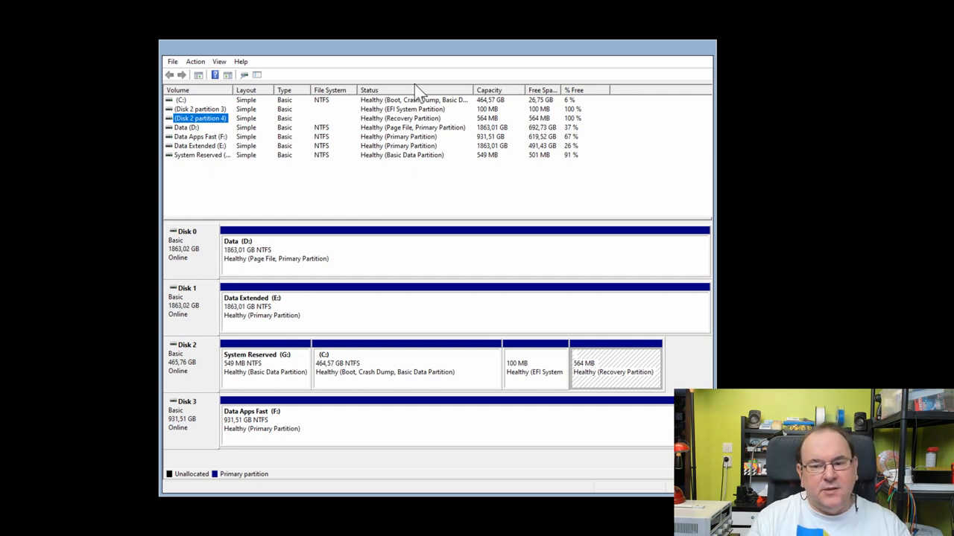
{"action": "mouse_move", "coordinate": [679, 216]}
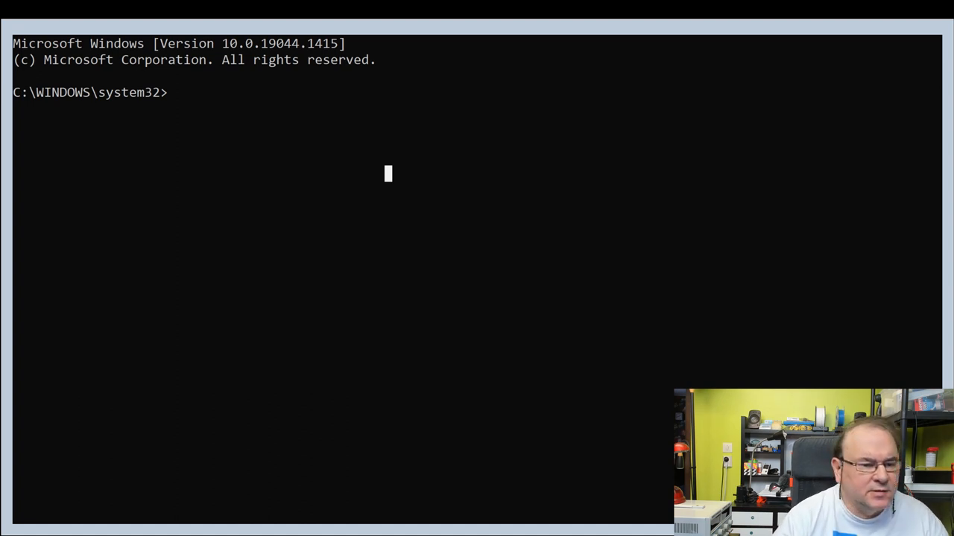
{"action": "mouse_move", "coordinate": [484, 148]}
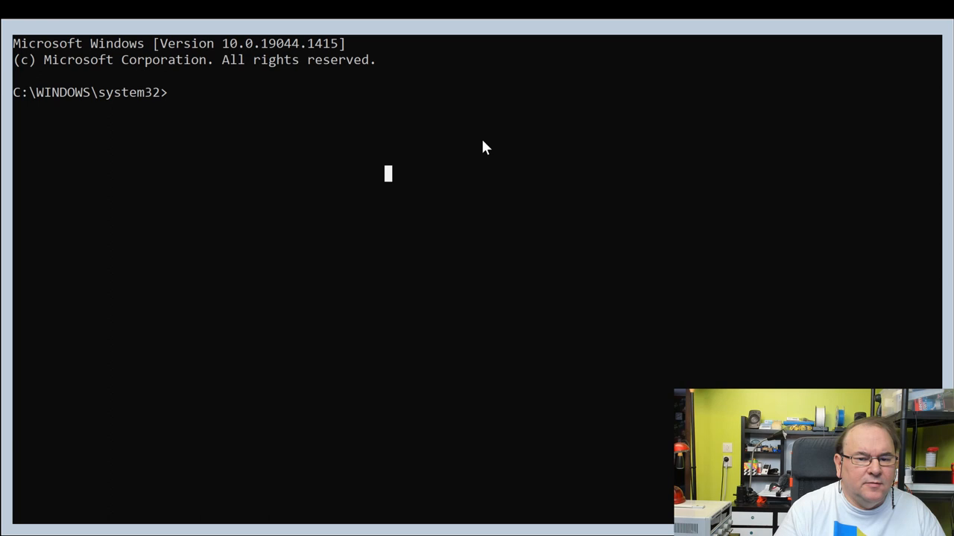
{"action": "mouse_move", "coordinate": [469, 34]}
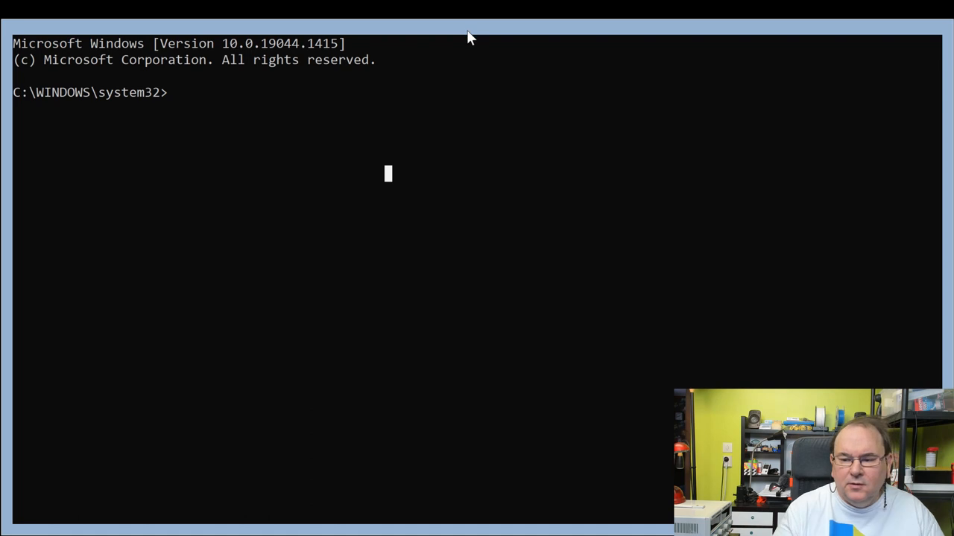
Launch DiskPart by entering 'diskpart' at the Command Prompt.
{"action": "type", "text": "d"}
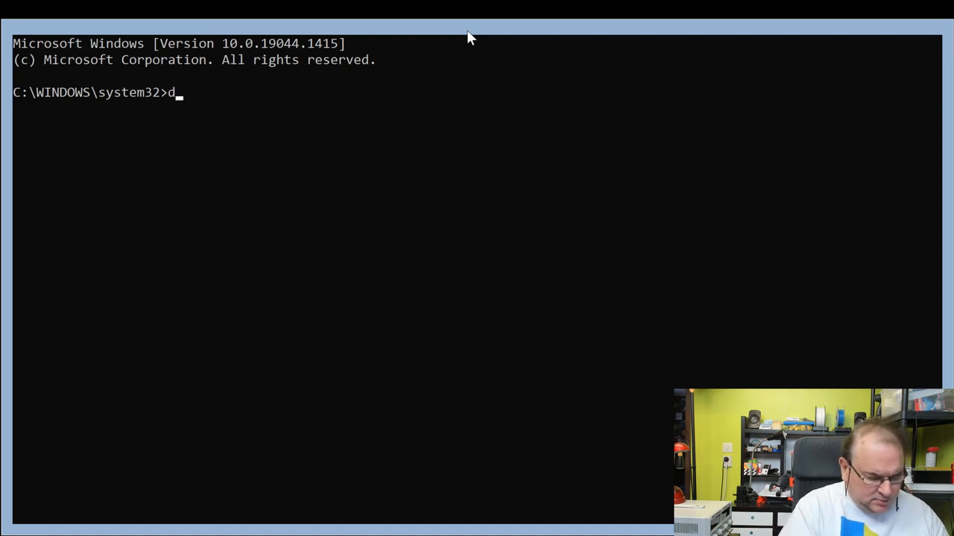
{"action": "type", "text": "iskpart"}
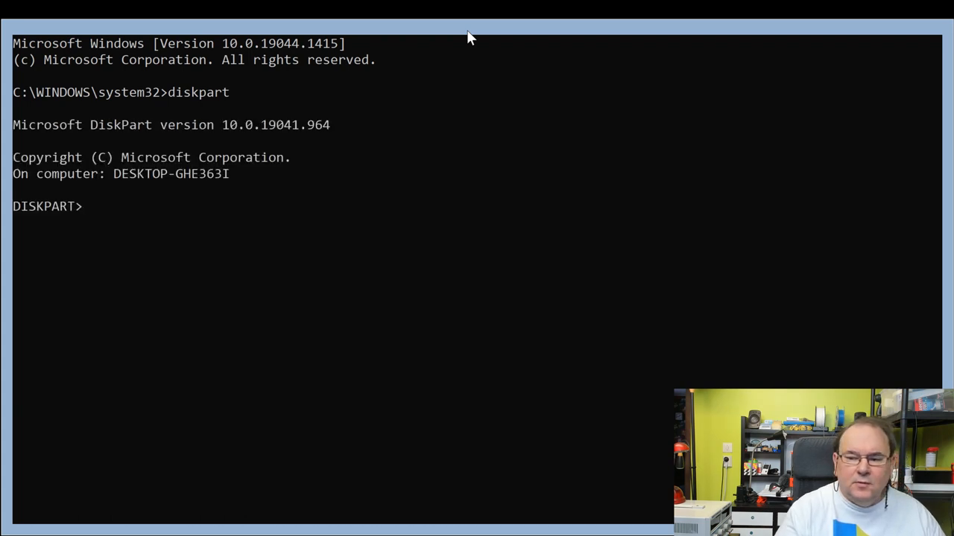
Run 'list disk' to show the four disks, then 'select Disk 2', the 465 GB drive.
{"action": "type", "text": "list d"}
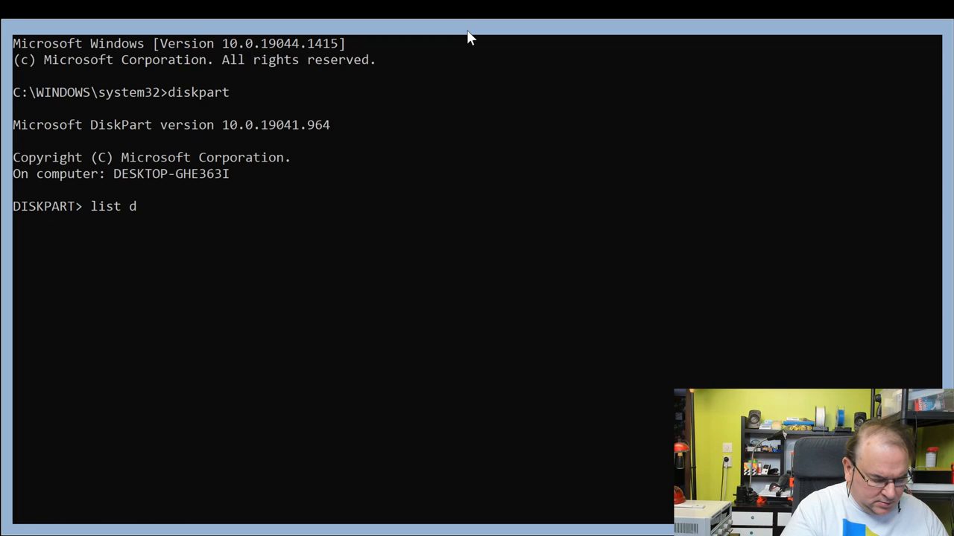
{"action": "type", "text": "isk"}
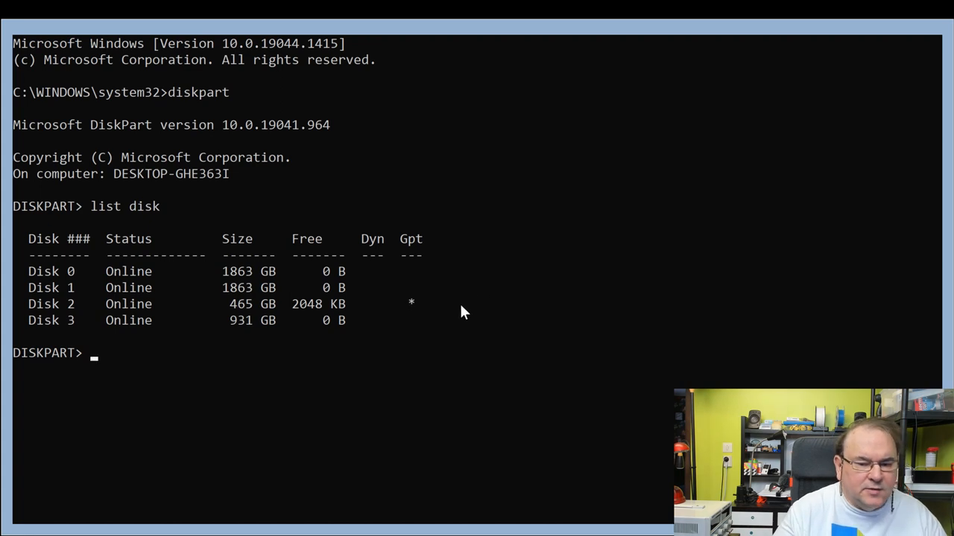
{"action": "mouse_move", "coordinate": [444, 320]}
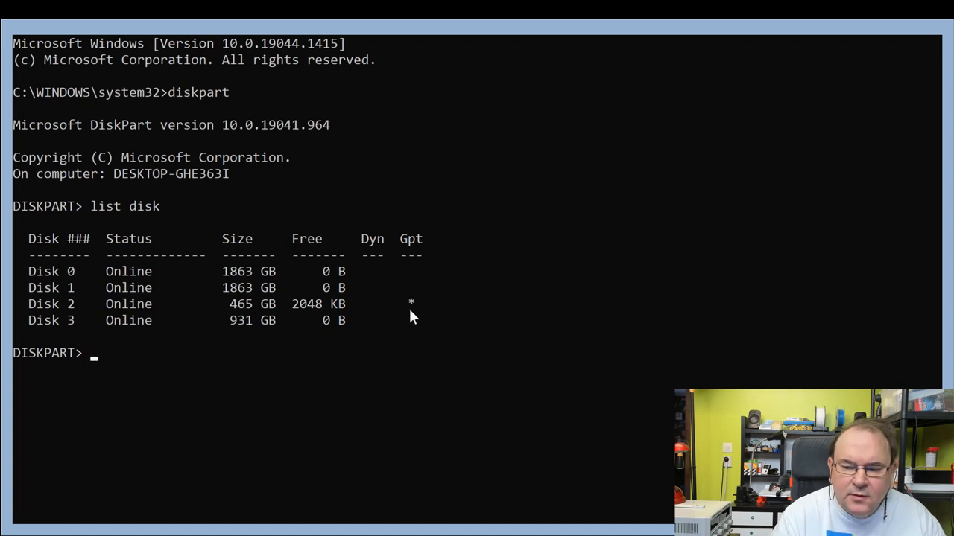
{"action": "type", "text": "s"}
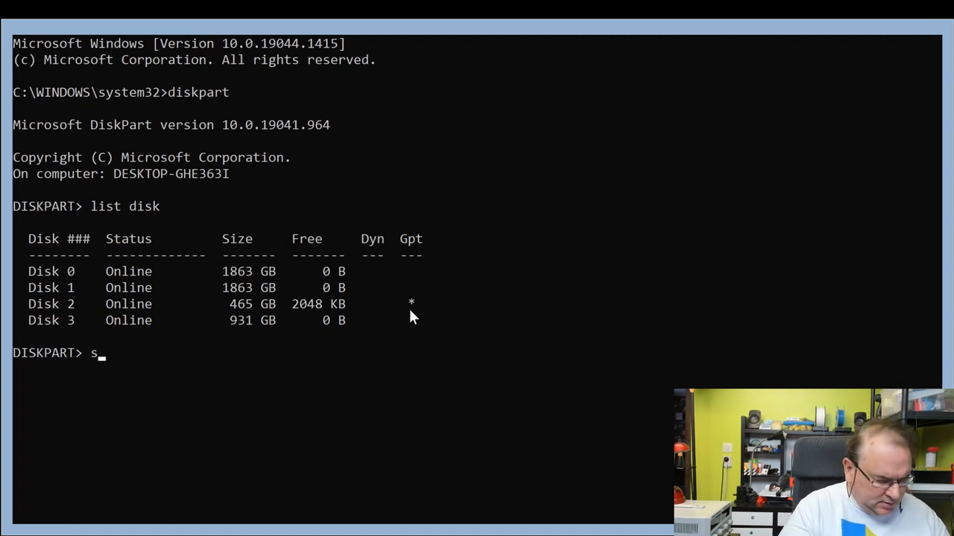
{"action": "type", "text": "elect"}
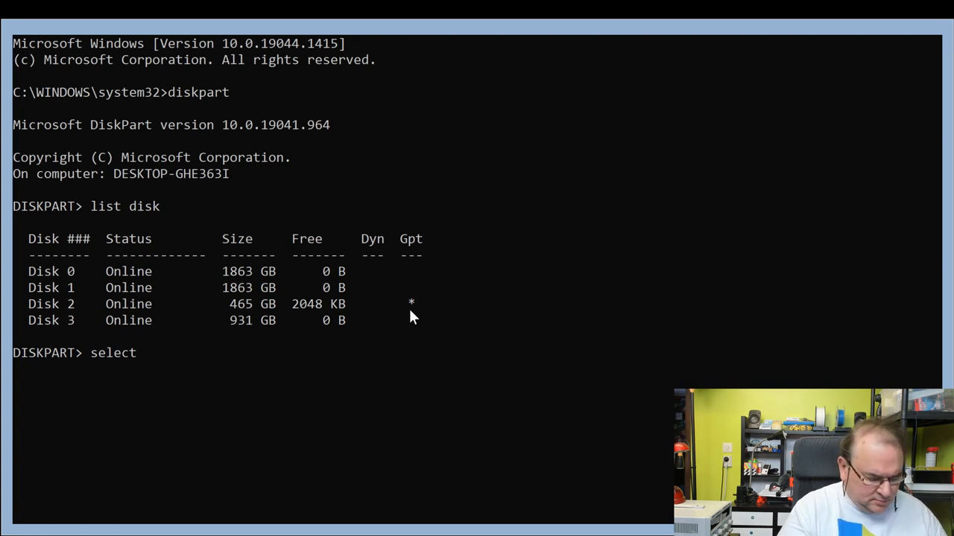
{"action": "type", "text": "Disk 2"}
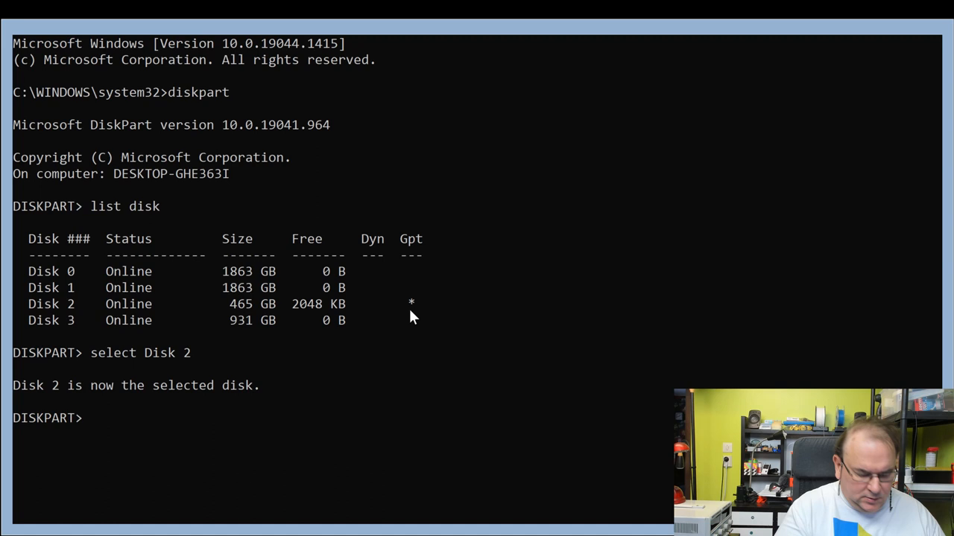
Run 'list volume' and 'list partition' for Disk 2, then 'exit' DiskPart.
{"action": "type", "text": "list volume"}
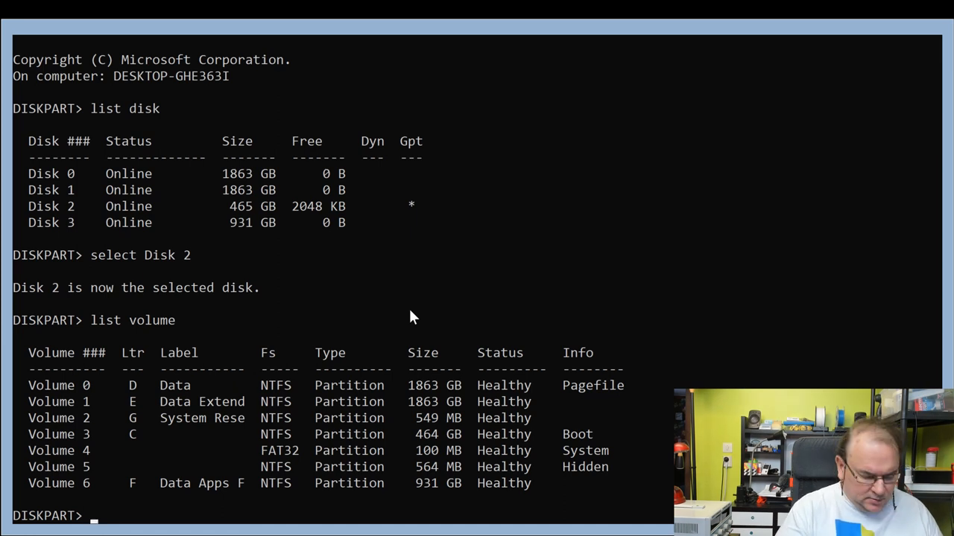
{"action": "type", "text": "list par"}
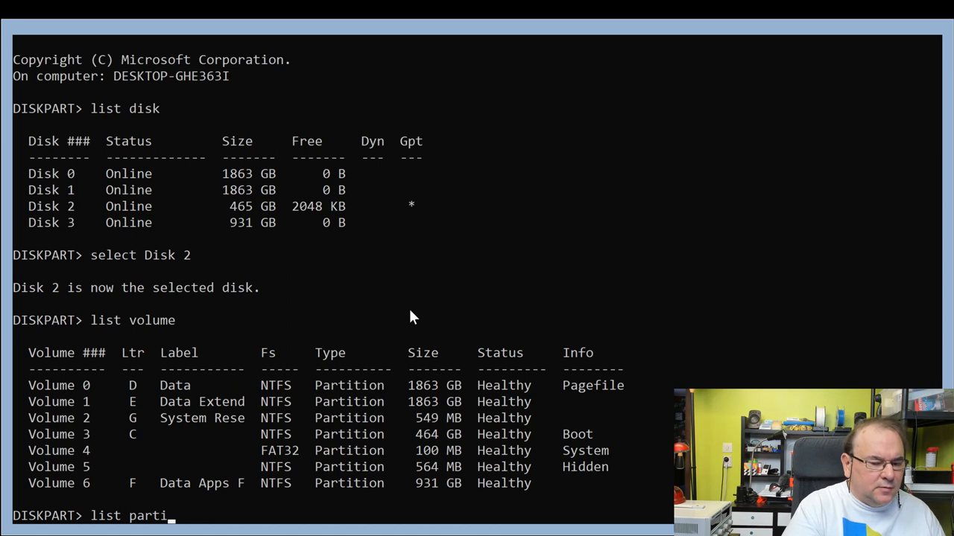
{"action": "type", "text": "tion"}
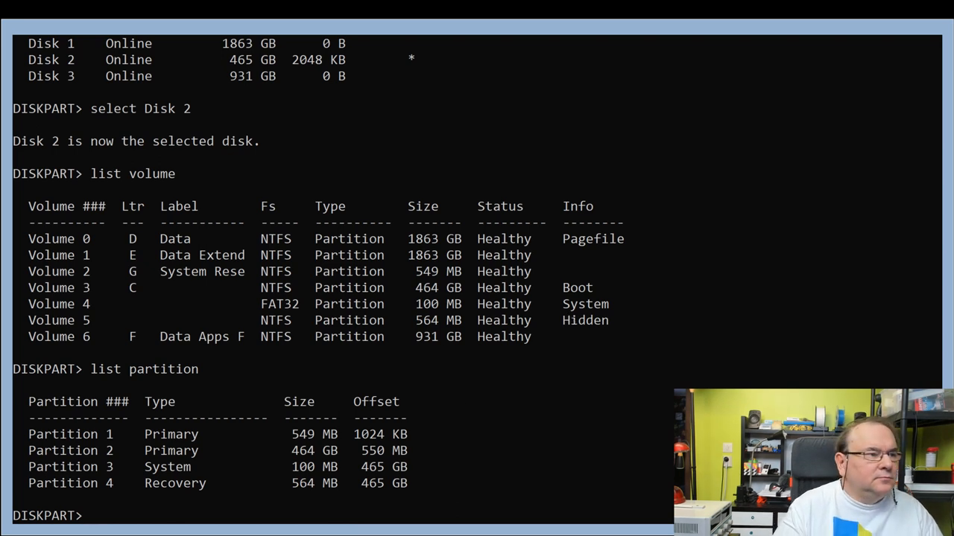
{"action": "mouse_move", "coordinate": [553, 240]}
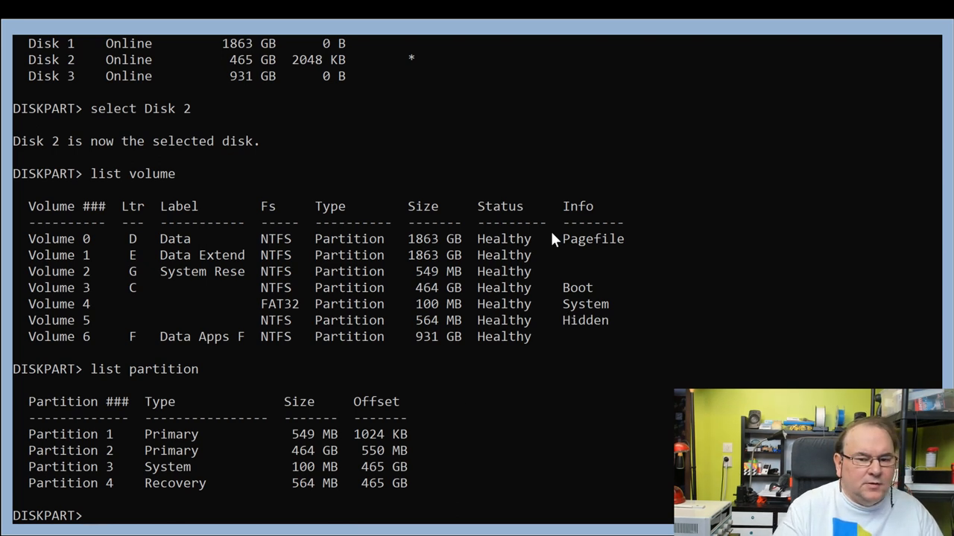
{"action": "mouse_move", "coordinate": [927, 307]}
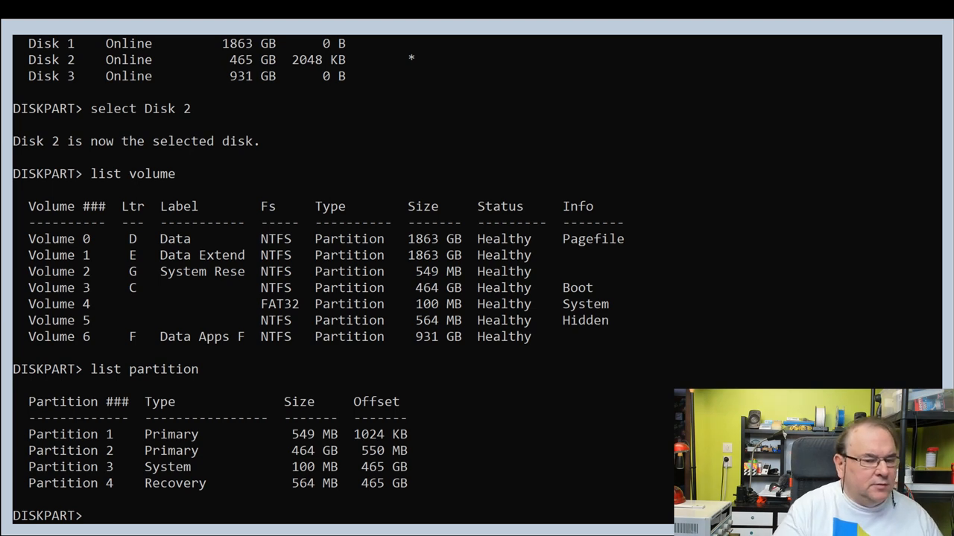
{"action": "type", "text": "exit"}
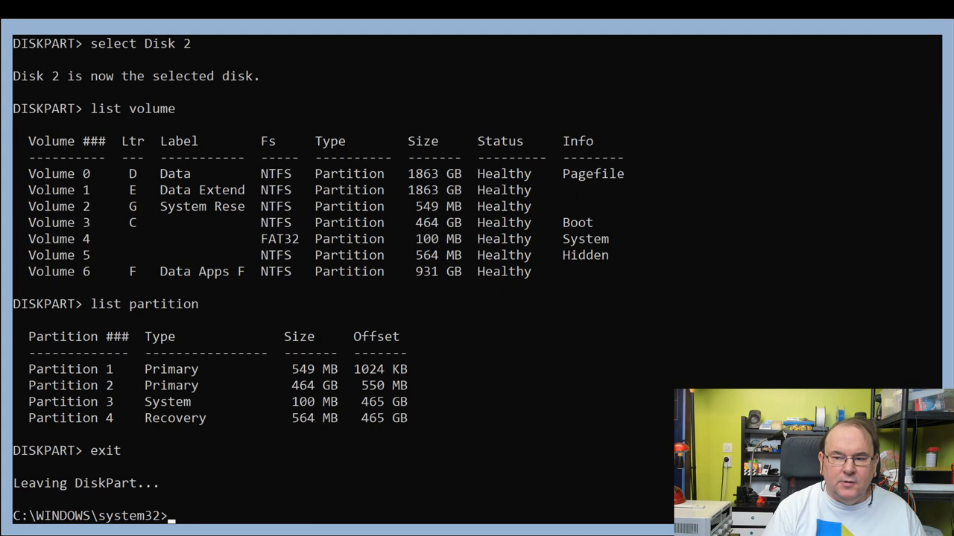
{"action": "mouse_move", "coordinate": [491, 57]}
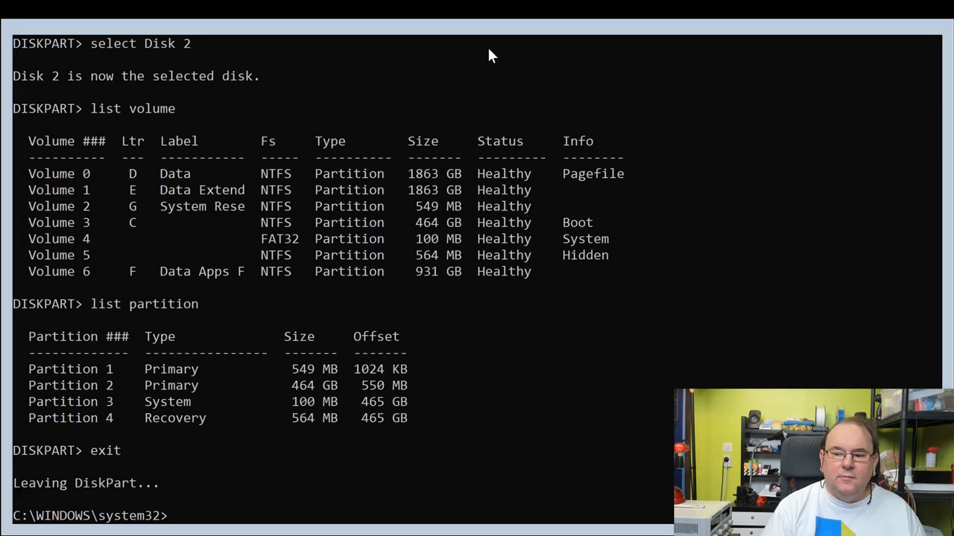
{"action": "mouse_move", "coordinate": [510, 31]}
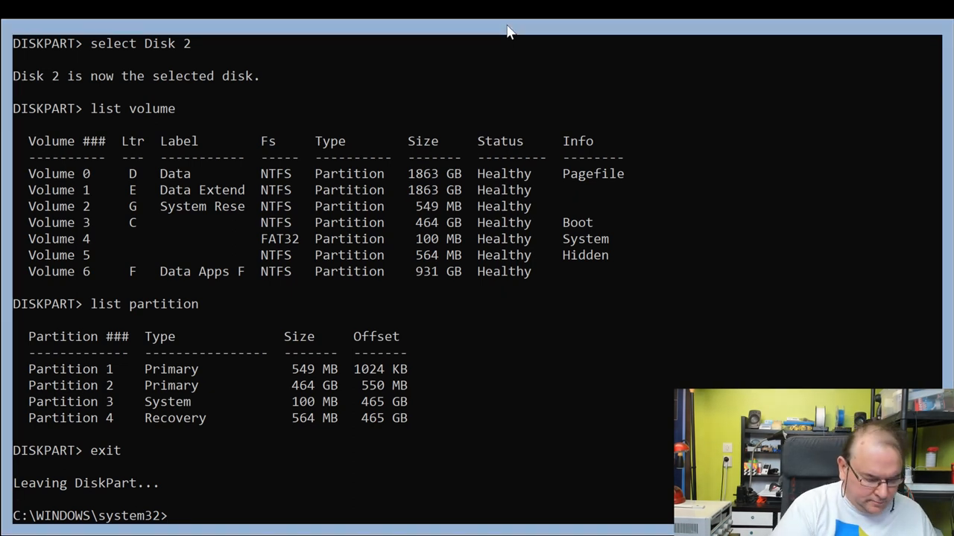
Run 'mbr2gpt' with no arguments to show its validate/convert/disk usage help.
{"action": "type", "text": "mbr"}
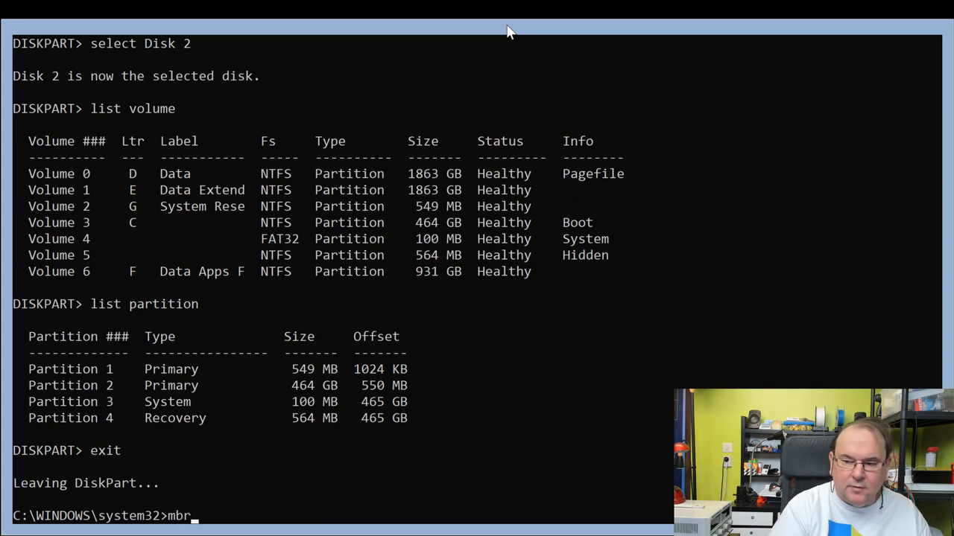
{"action": "type", "text": "2"}
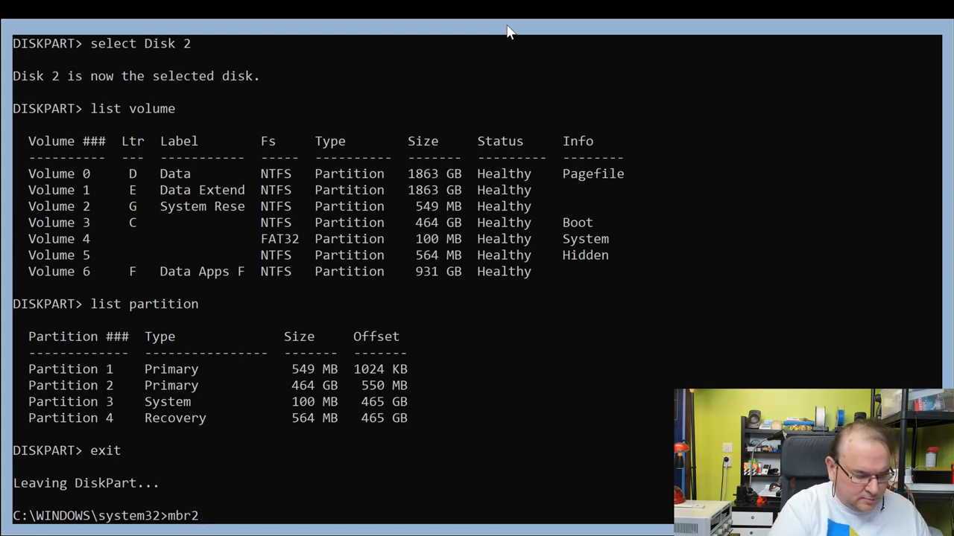
{"action": "type", "text": "gp"}
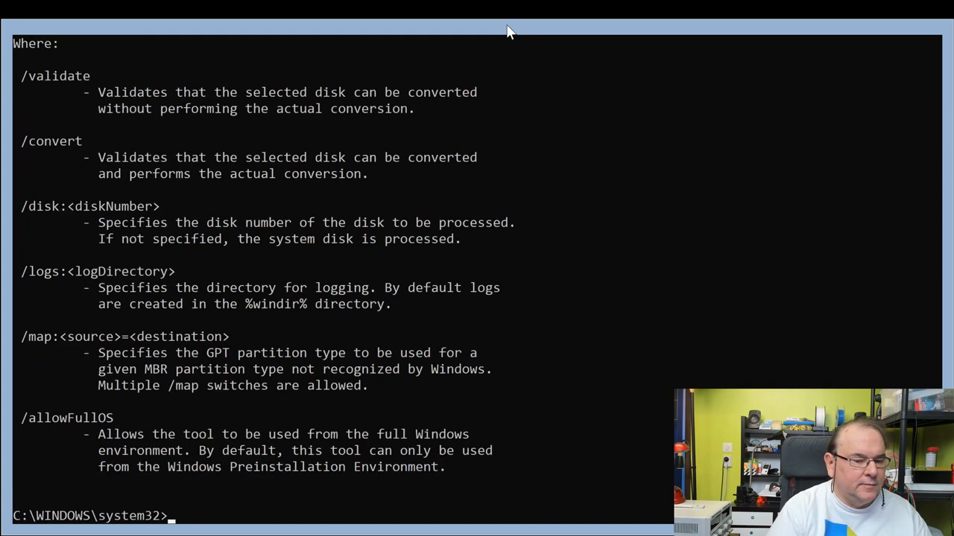
{"action": "mouse_move", "coordinate": [443, 408]}
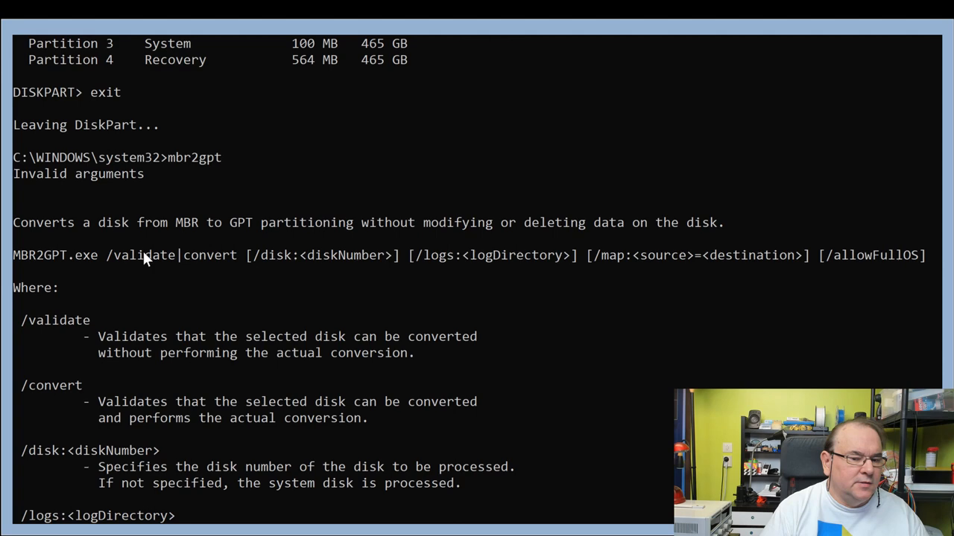
{"action": "scroll", "scroll_direction": "down", "scroll_amount": 3}
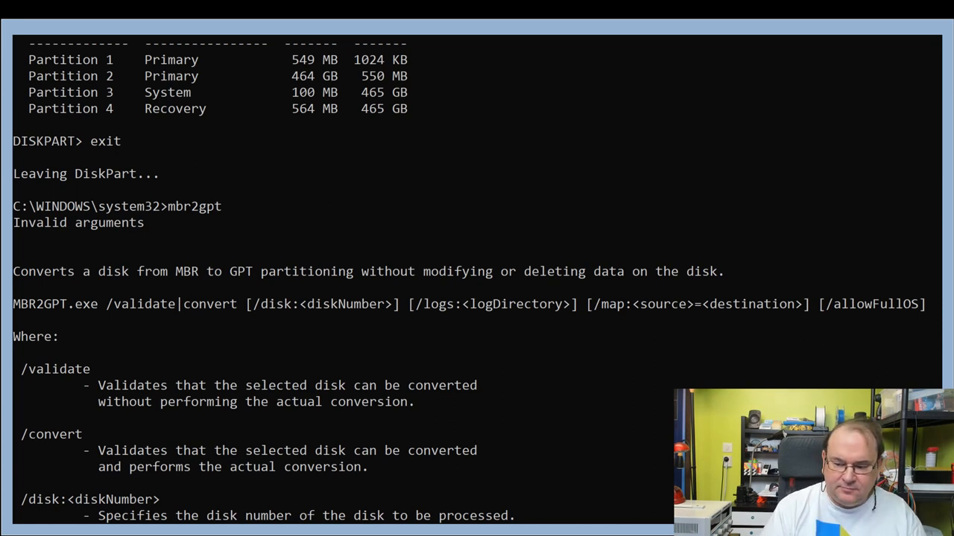
{"action": "mouse_move", "coordinate": [599, 459]}
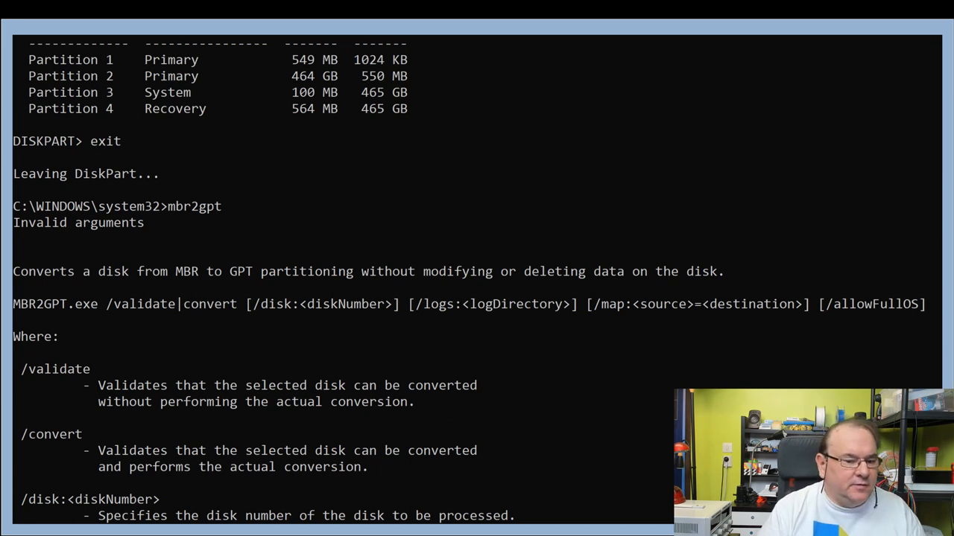
{"action": "mouse_move", "coordinate": [703, 28]}
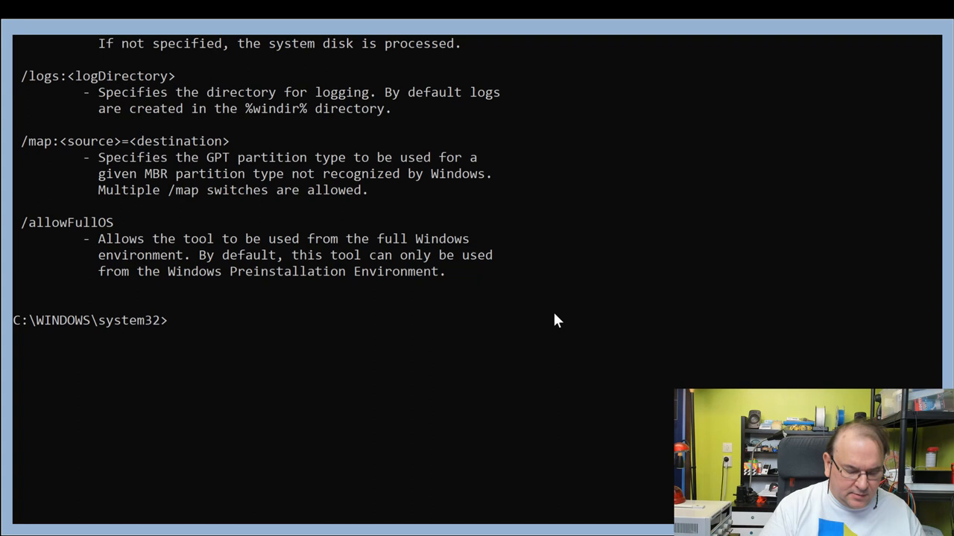
Enter 'mbr2gpt /convert /allowFullOS' to convert the system disk from MBR to GPT.
{"action": "type", "text": "mbr2gpt"}
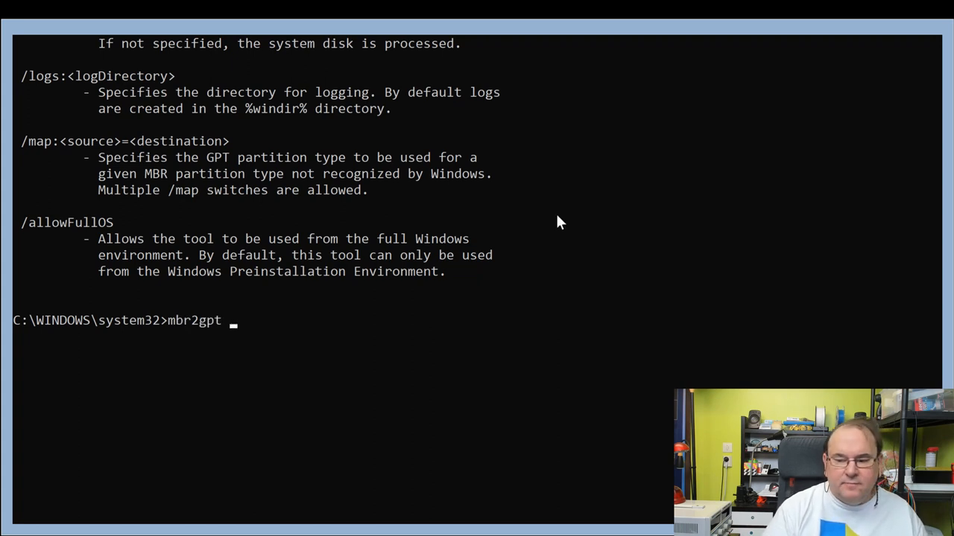
{"action": "mouse_move", "coordinate": [469, 375]}
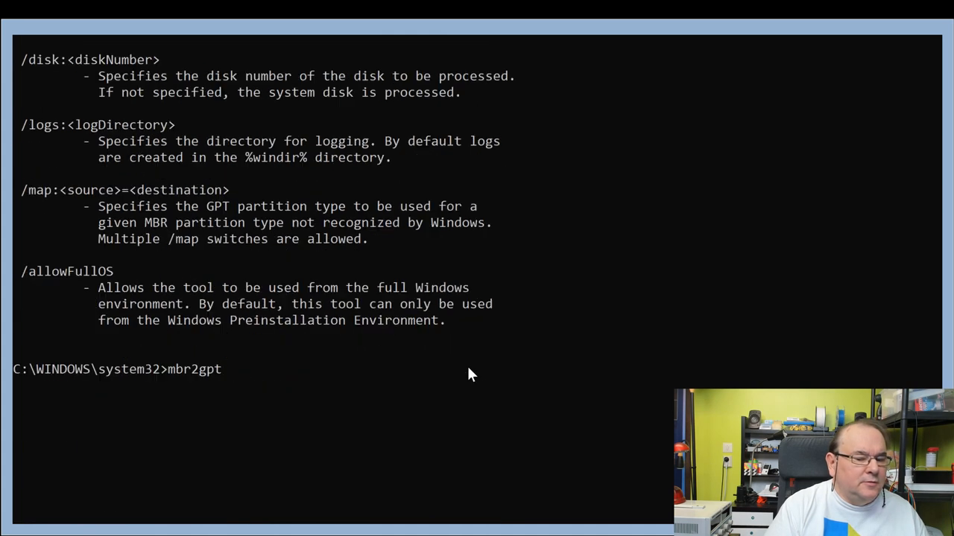
{"action": "type", "text": "/"}
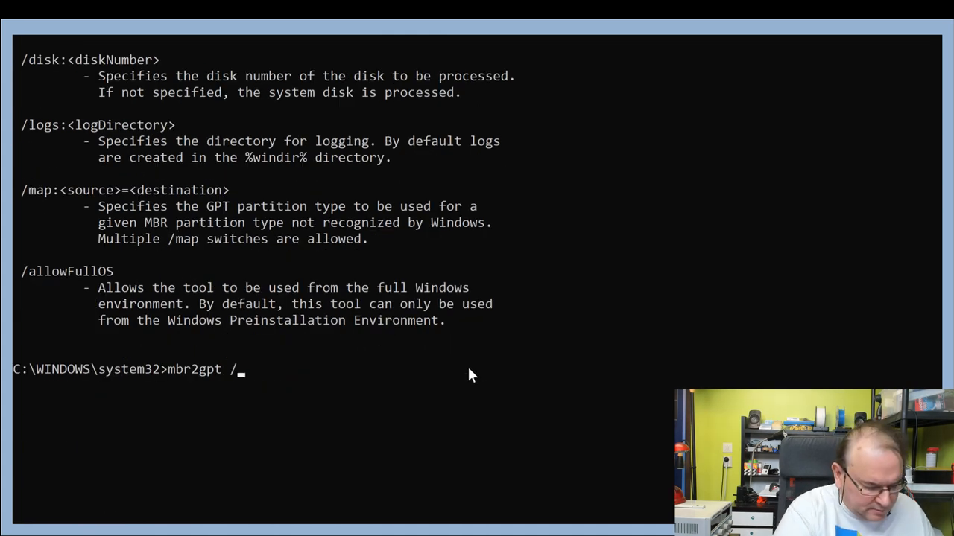
{"action": "type", "text": "conve"}
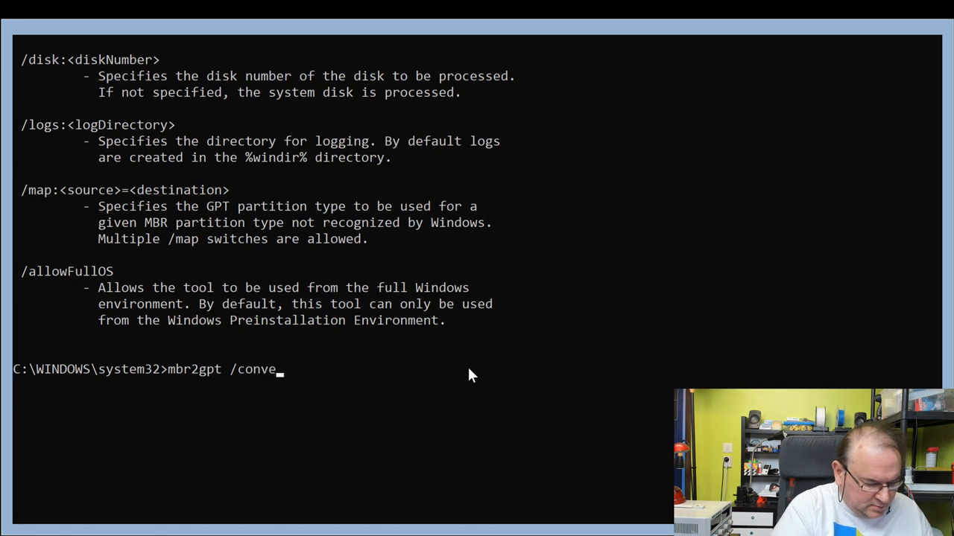
{"action": "type", "text": "rt"}
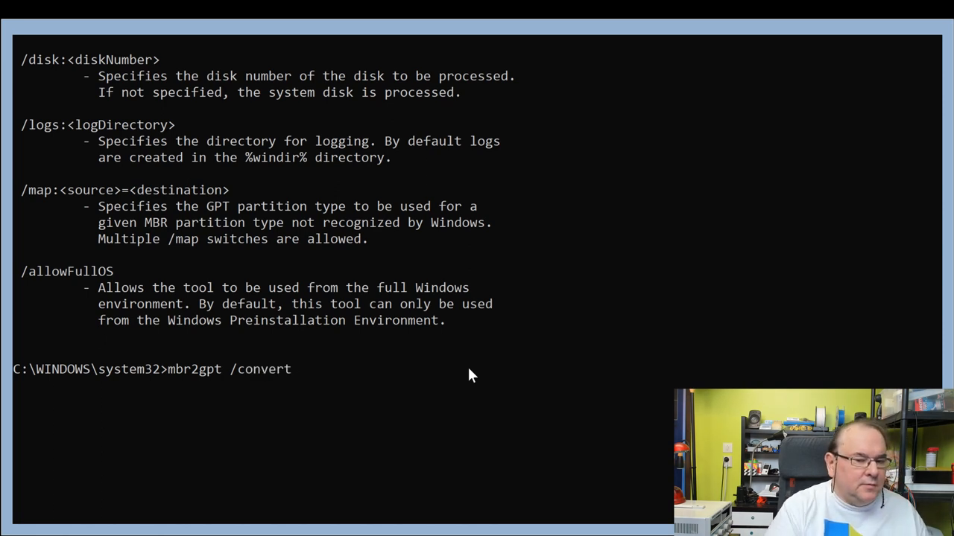
{"action": "type", "text": "/"}
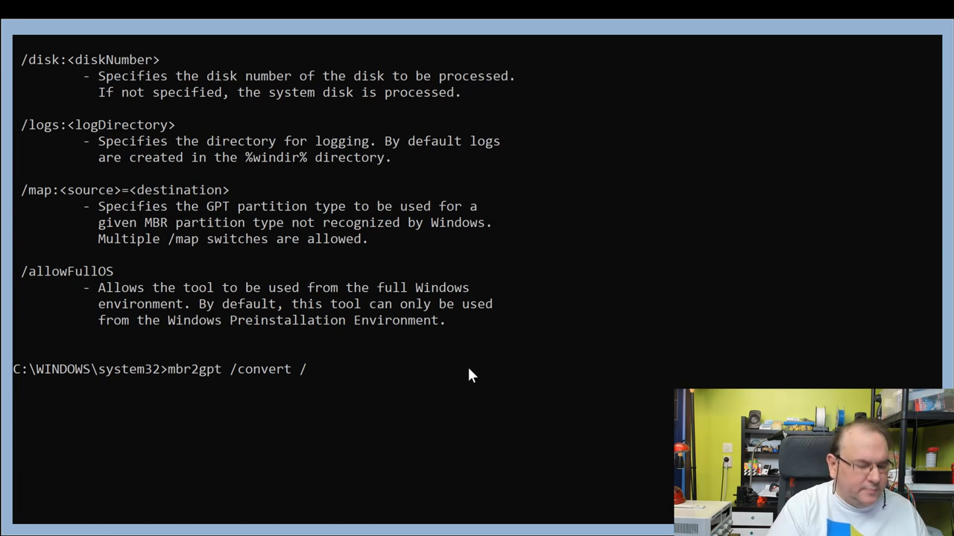
{"action": "type", "text": "allow"}
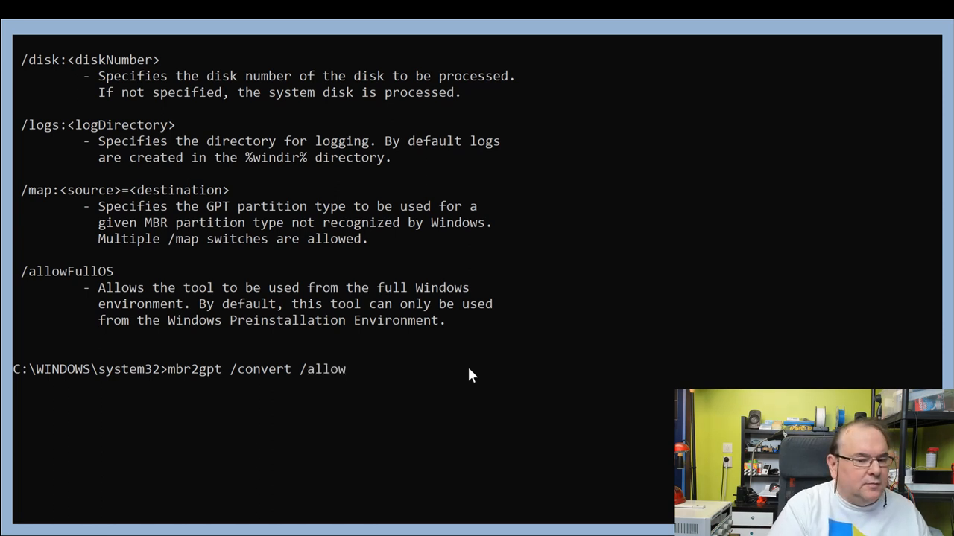
{"action": "type", "text": "Full"}
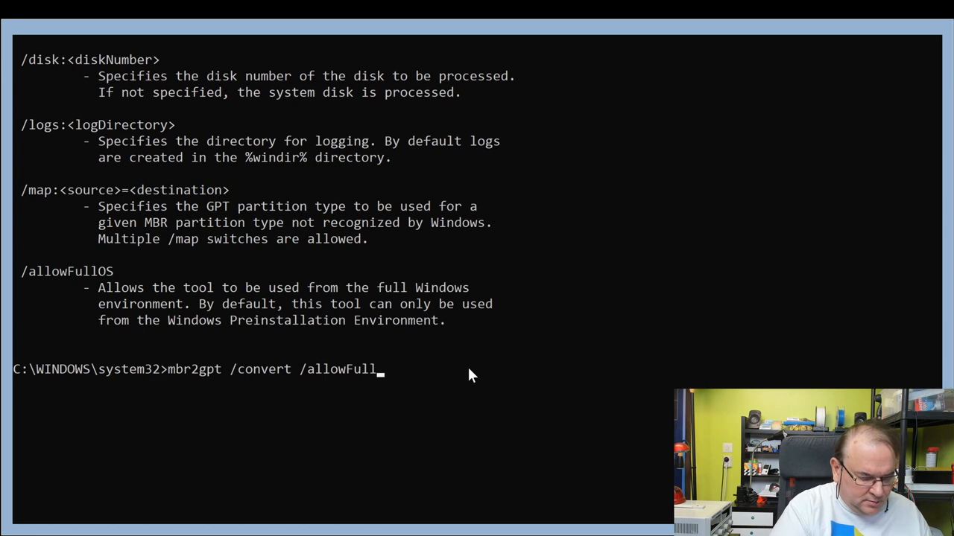
{"action": "type", "text": "OS"}
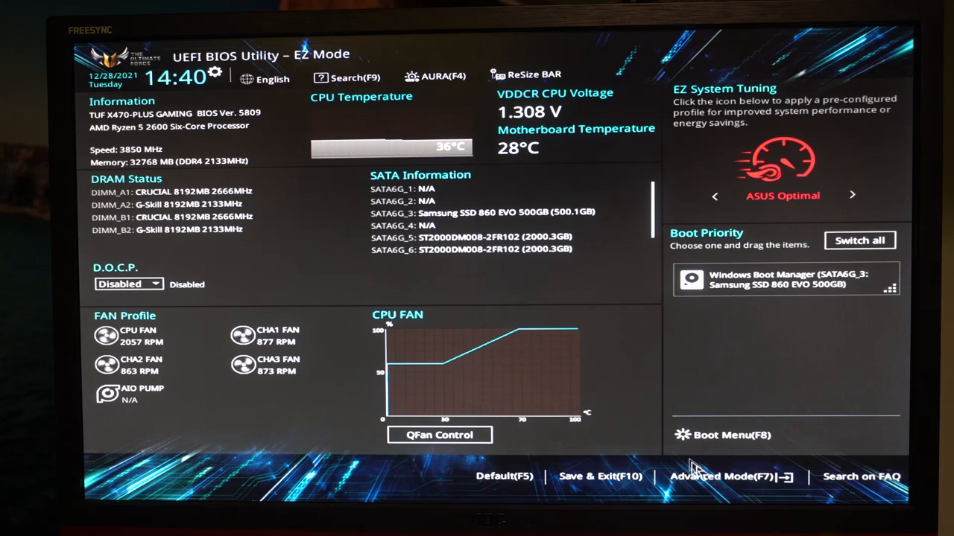
Switch the BIOS from EZ Mode to Advanced Mode (F7) showing the Main page.
{"action": "left_click", "coordinate": [719, 477]}
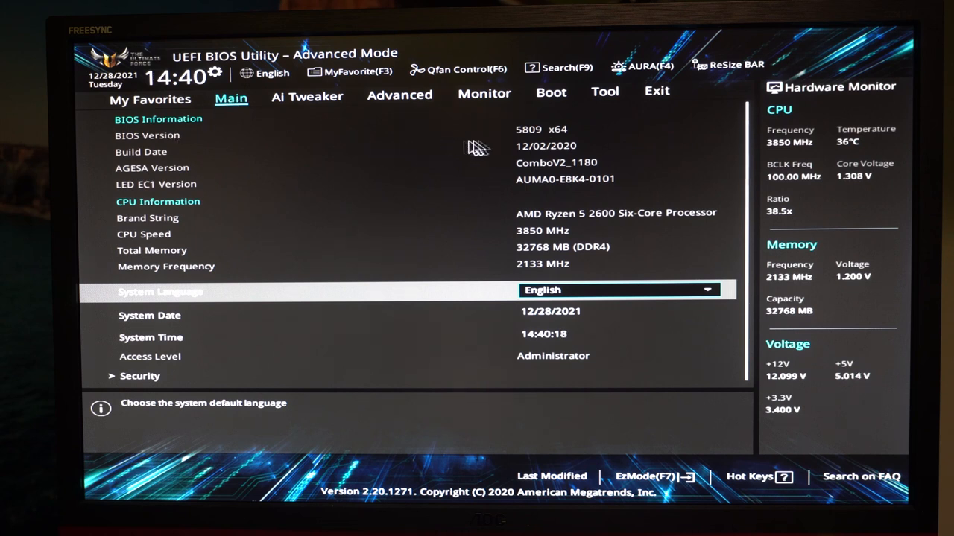
{"action": "mouse_move", "coordinate": [584, 173]}
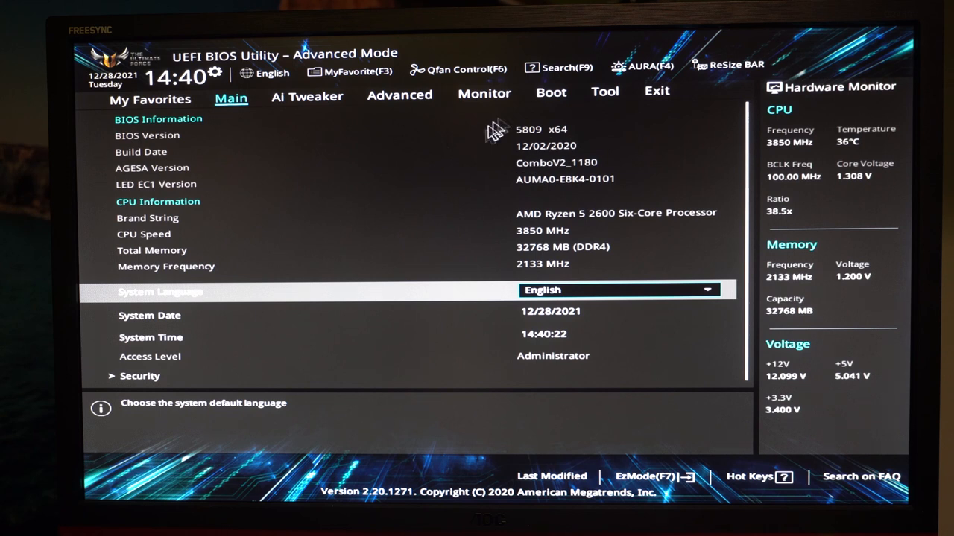
{"action": "mouse_move", "coordinate": [414, 154]}
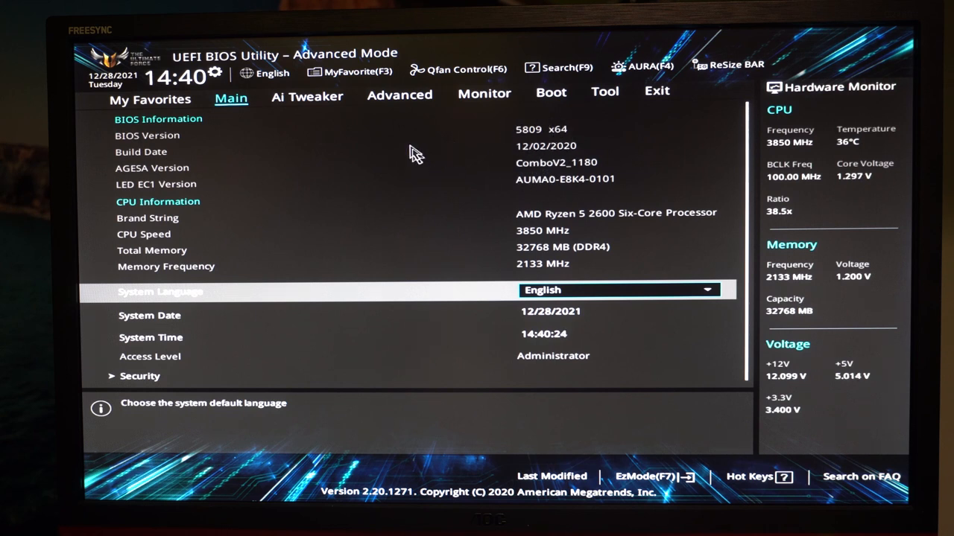
{"action": "mouse_move", "coordinate": [400, 96]}
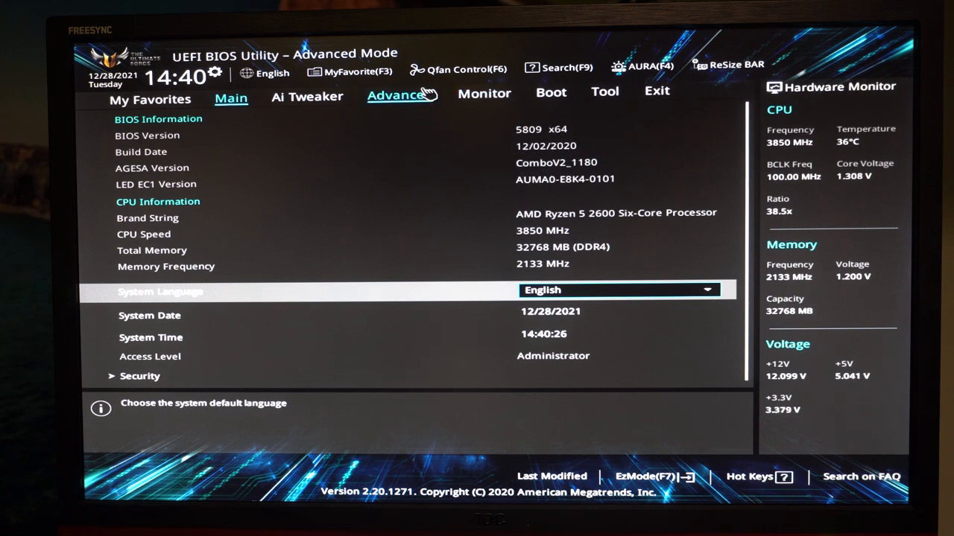
Visit the Advanced tab's Trusted Computing, then go to the Boot page.
{"action": "left_click", "coordinate": [399, 95]}
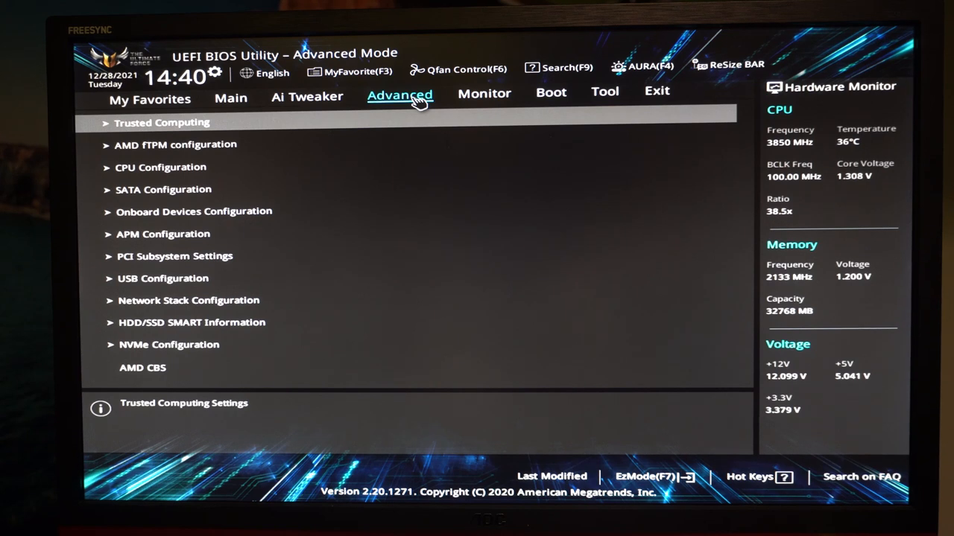
{"action": "left_click", "coordinate": [161, 122]}
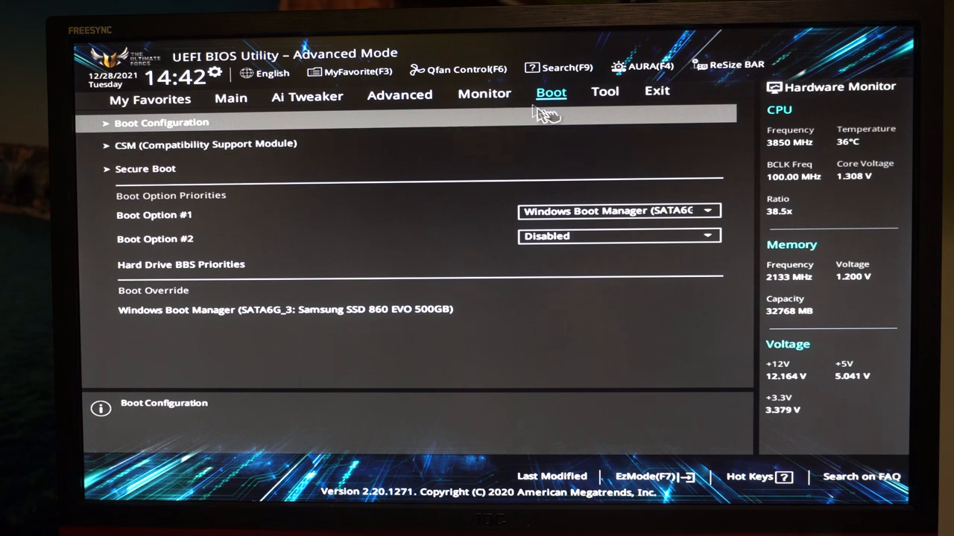
{"action": "left_click", "coordinate": [206, 143]}
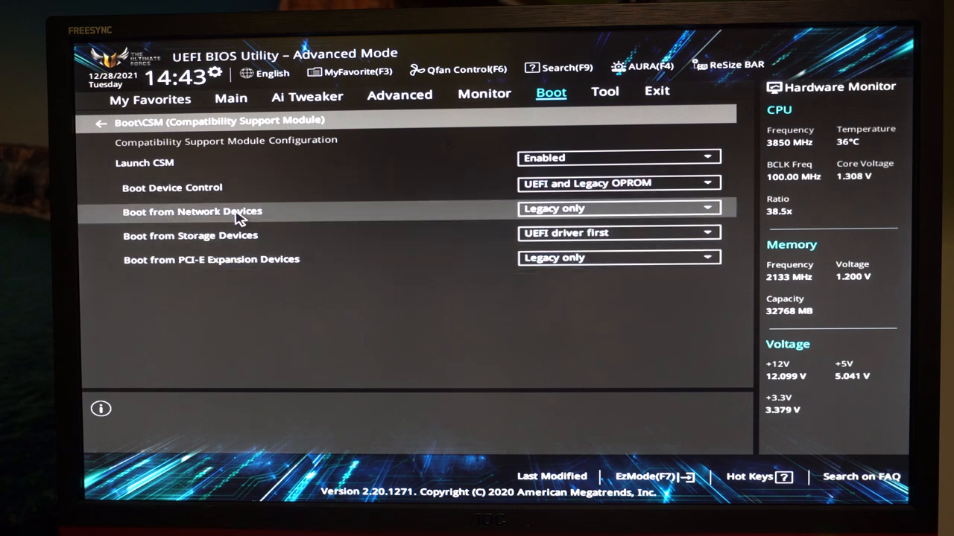
{"action": "mouse_move", "coordinate": [223, 235]}
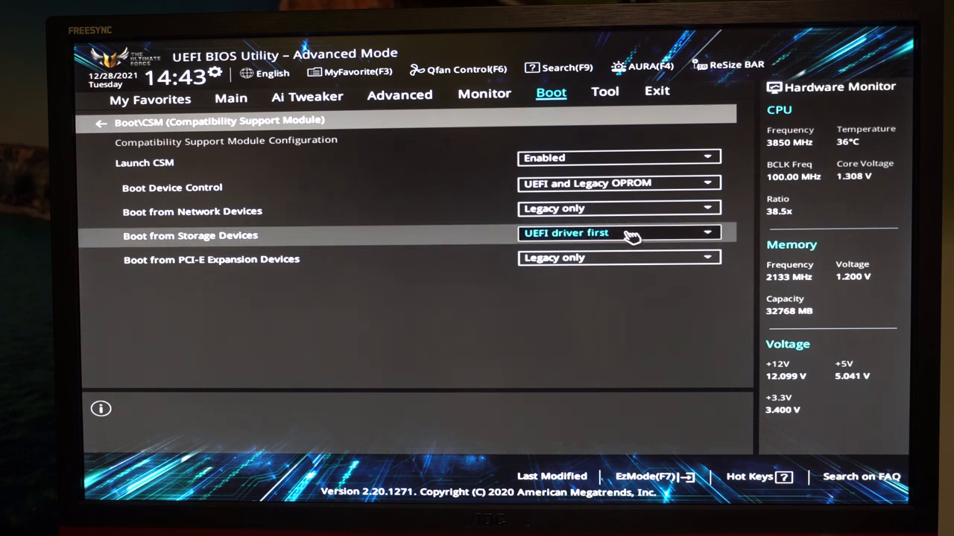
{"action": "left_click", "coordinate": [101, 122]}
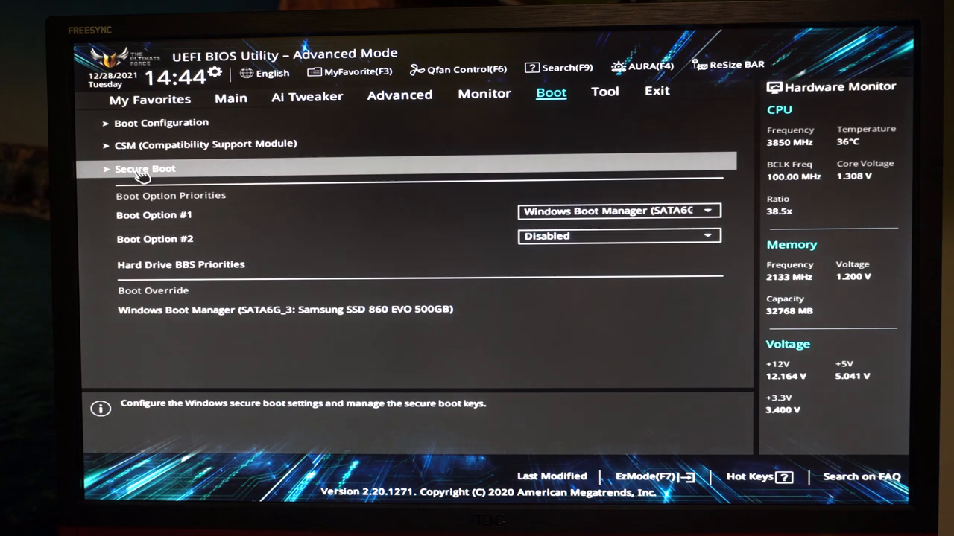
{"action": "left_click", "coordinate": [146, 169]}
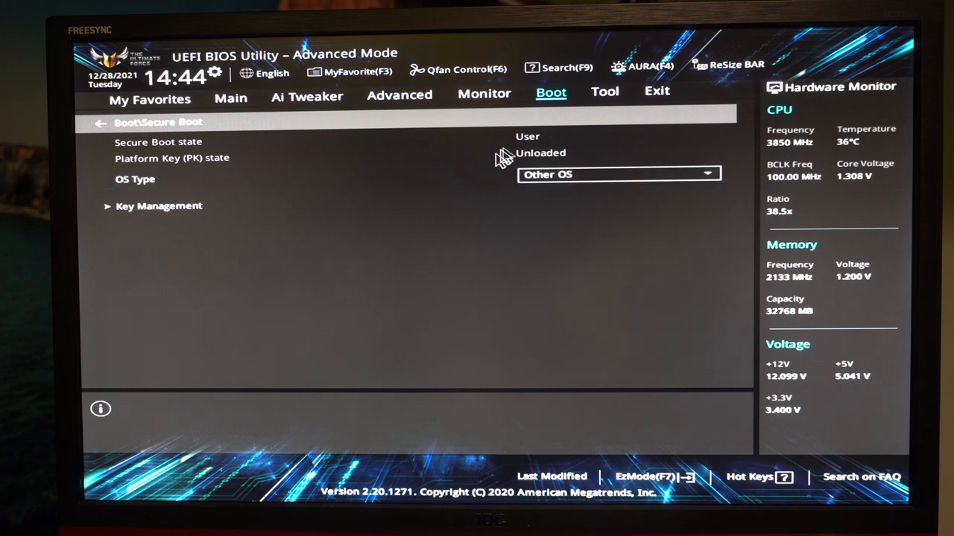
{"action": "left_click", "coordinate": [619, 174]}
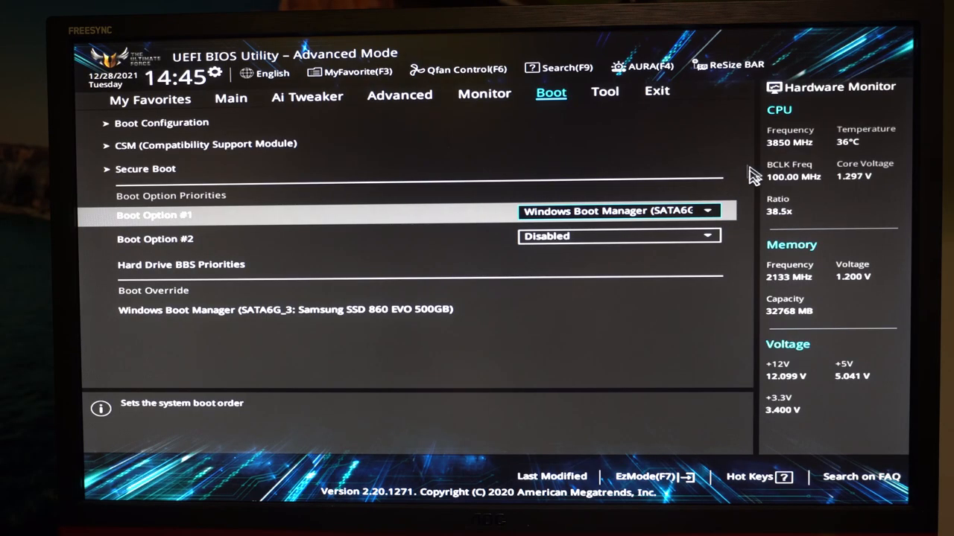
{"action": "mouse_move", "coordinate": [192, 226]}
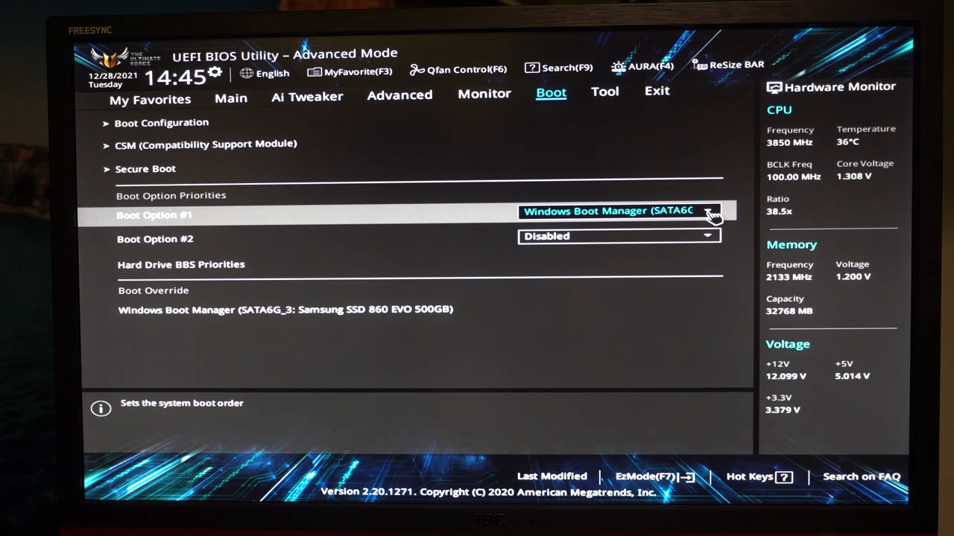
List the Boot Option #1 choices: ST2000DM008, Windows Boot Manager, Disabled.
{"action": "left_click", "coordinate": [707, 212]}
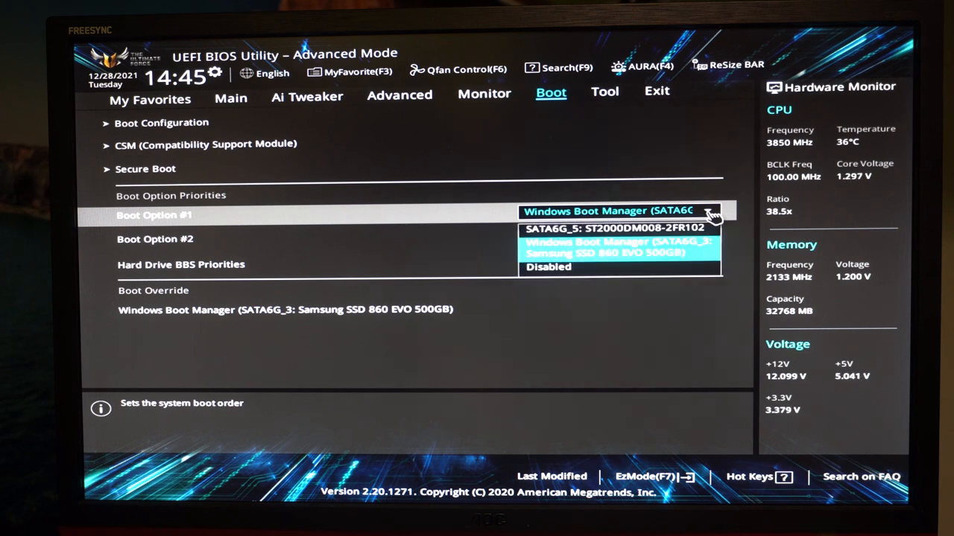